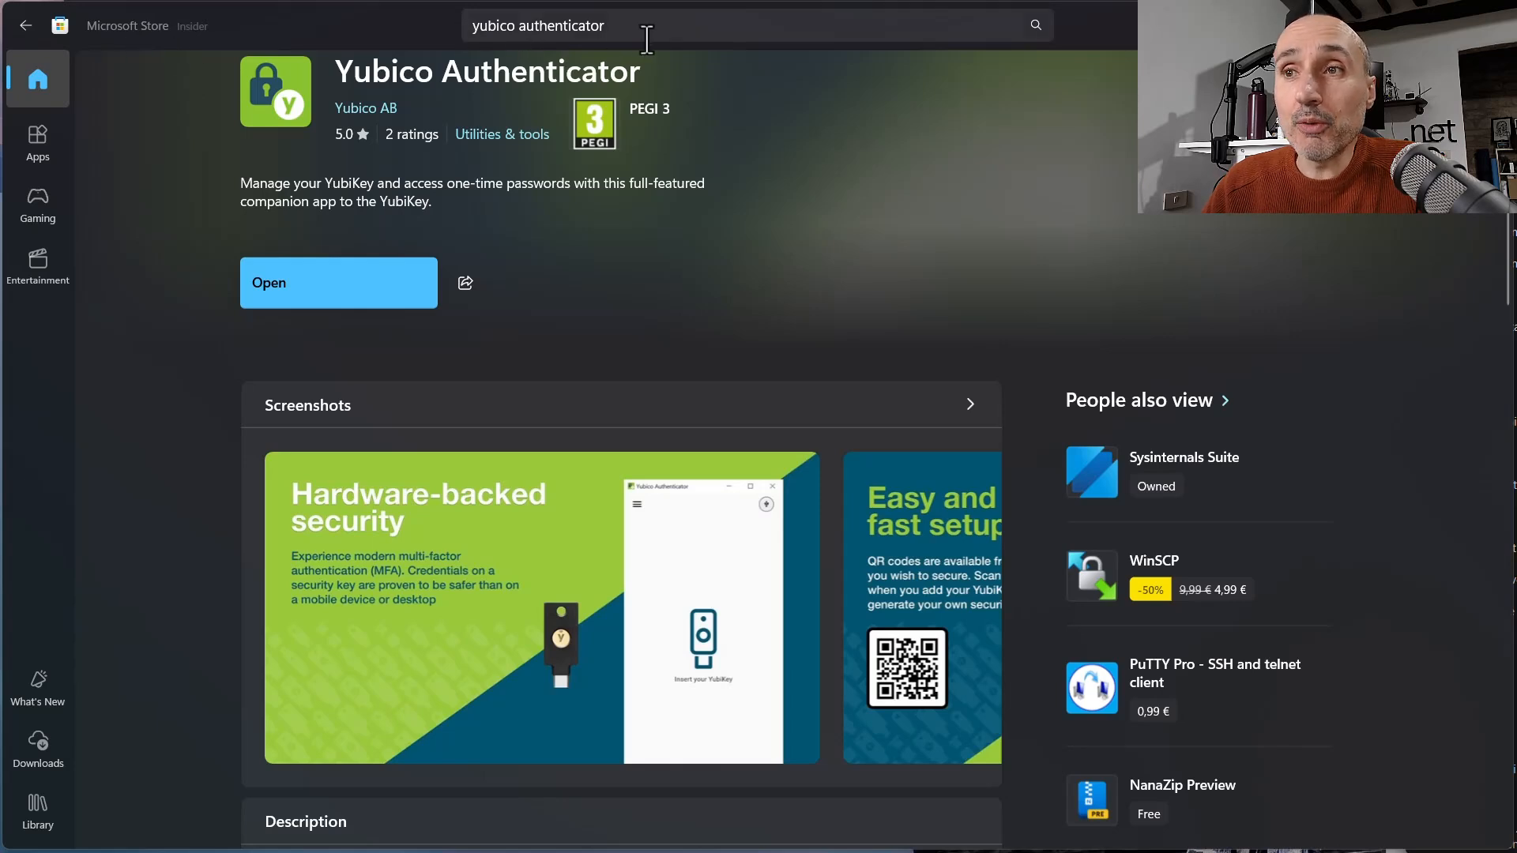
mouse_move(396, 109)
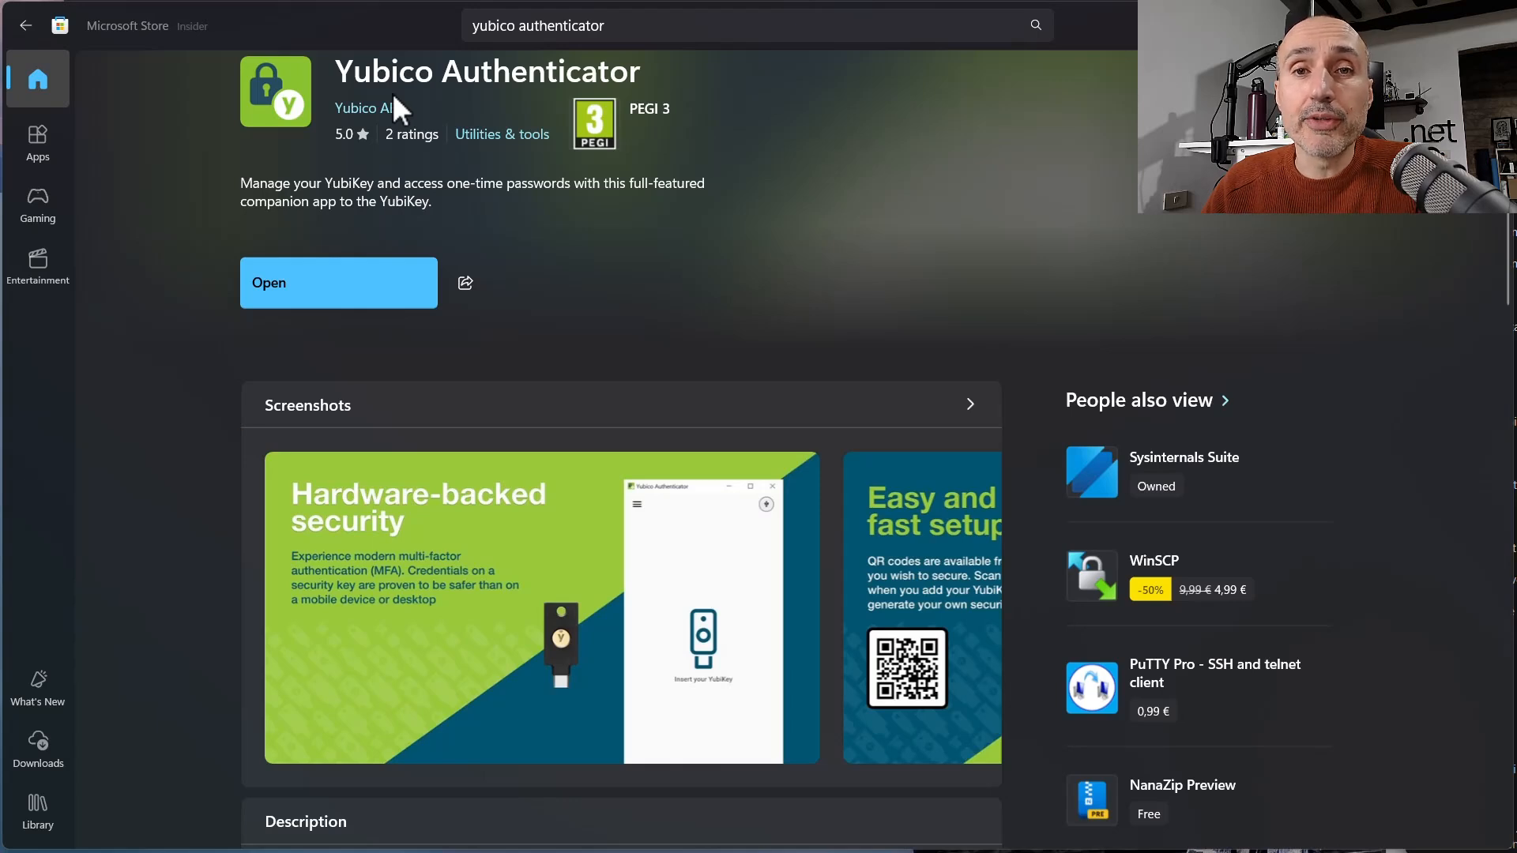
Step: Disable FIDO U2F and FIDO2 over NFC and save the change
left_click(581, 26)
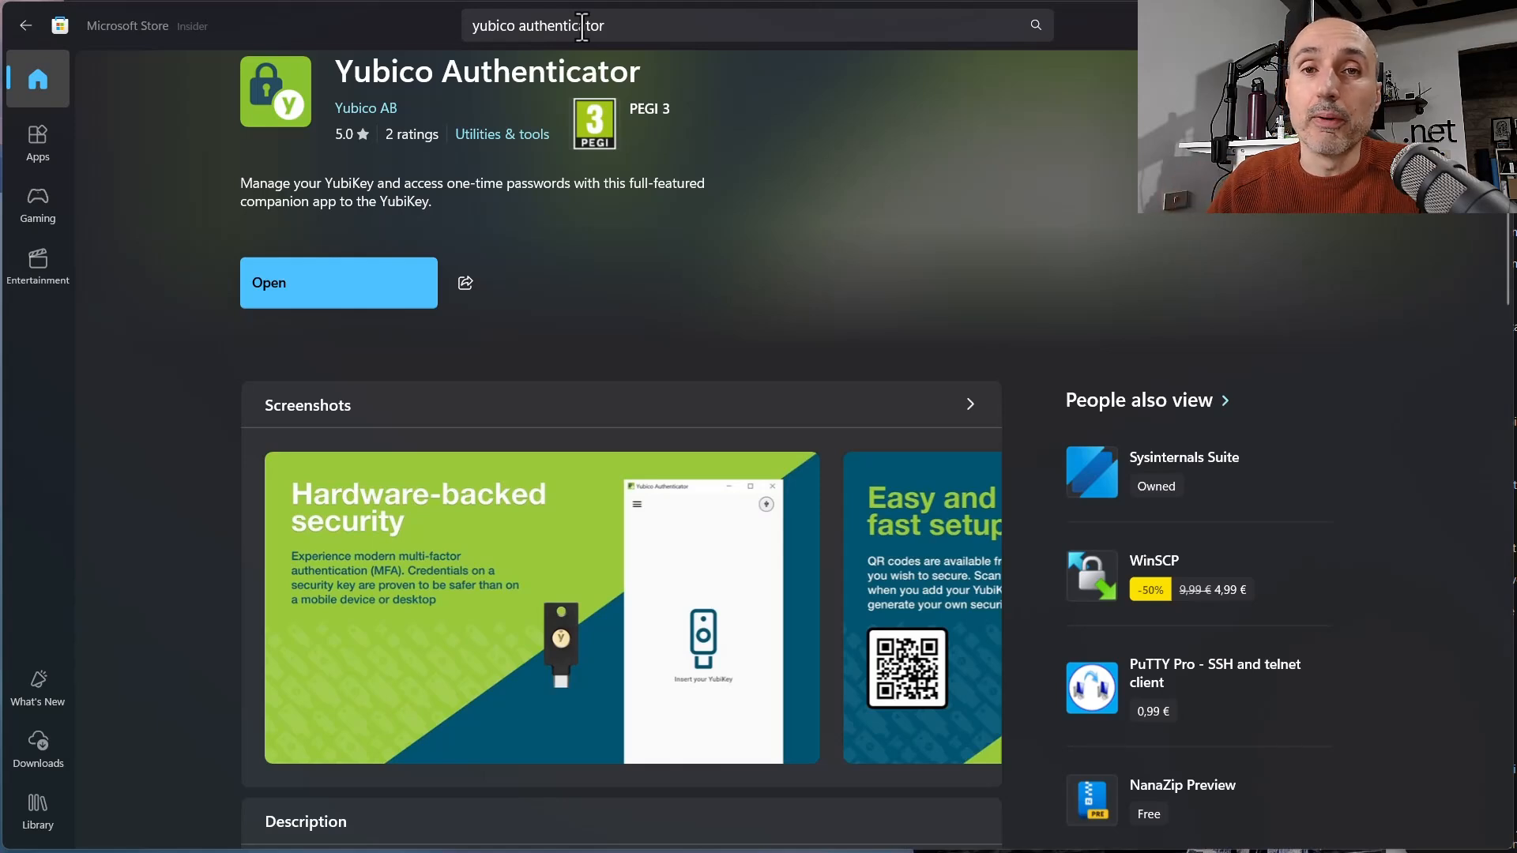
left_click(337, 283)
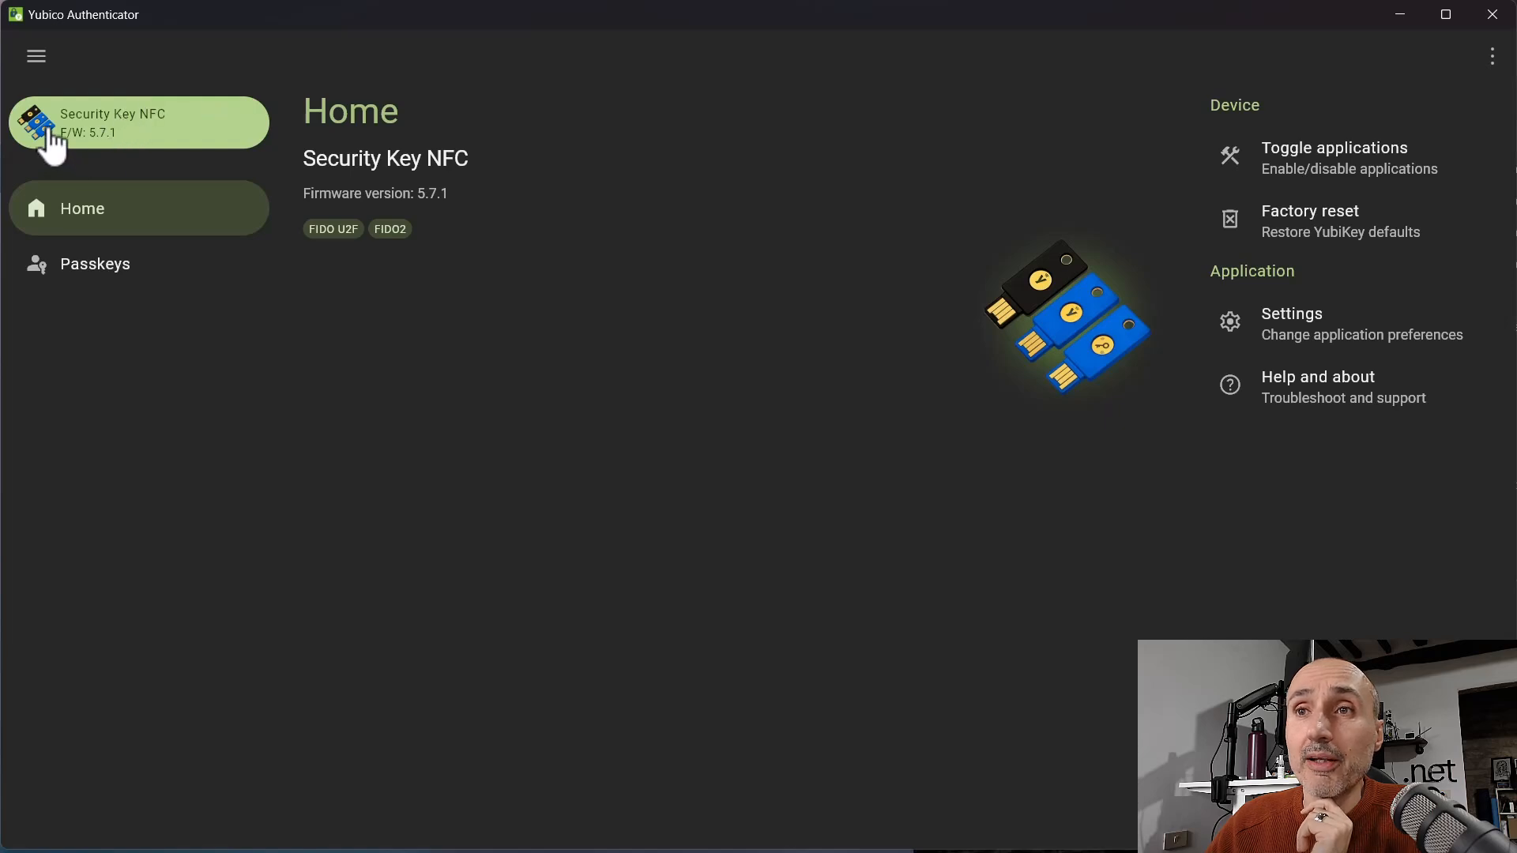
mouse_move(469, 200)
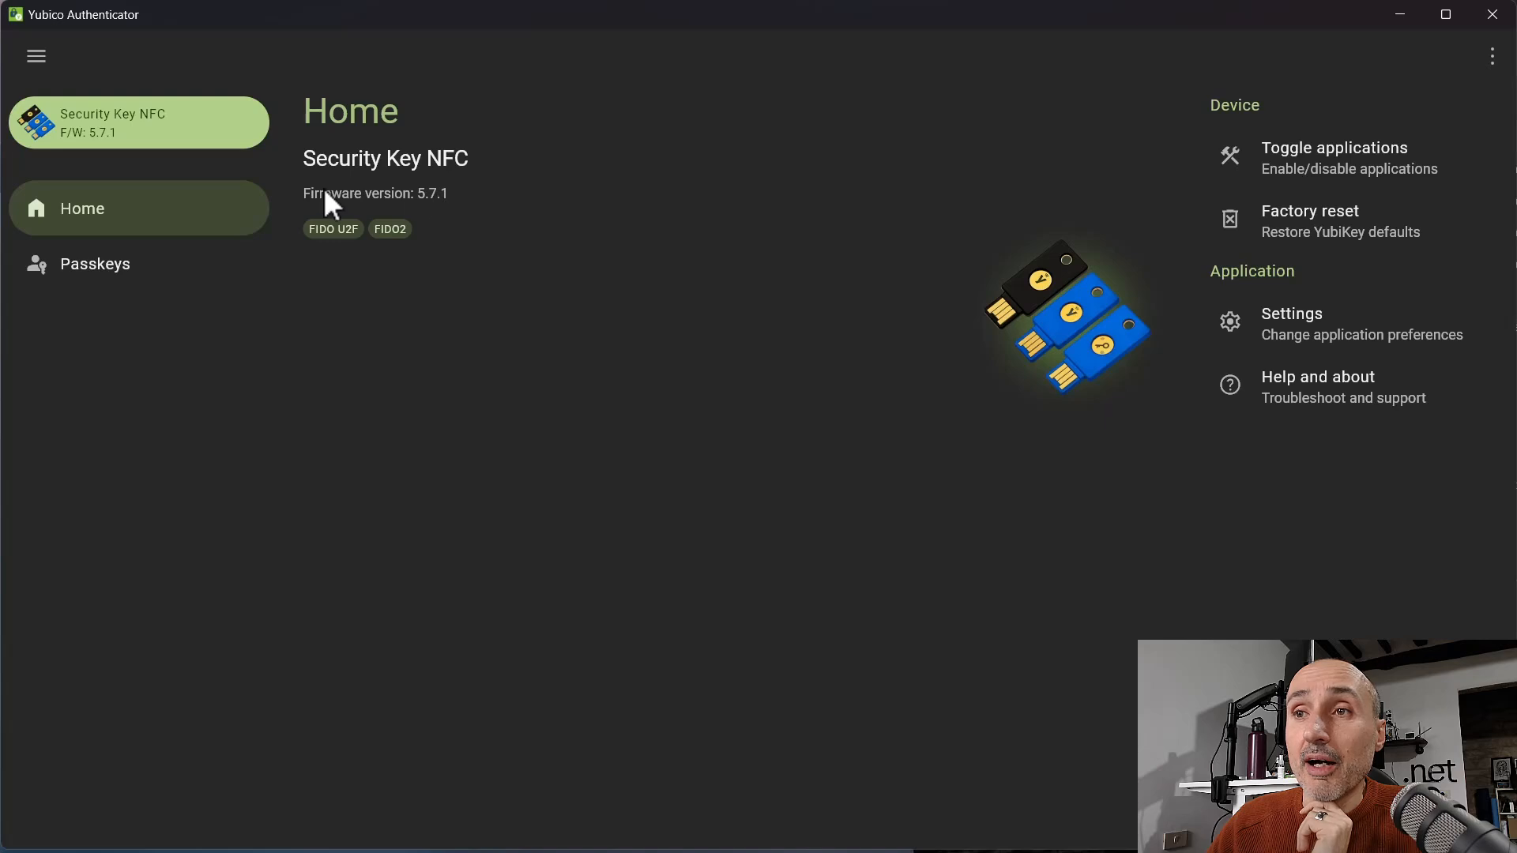
mouse_move(320, 246)
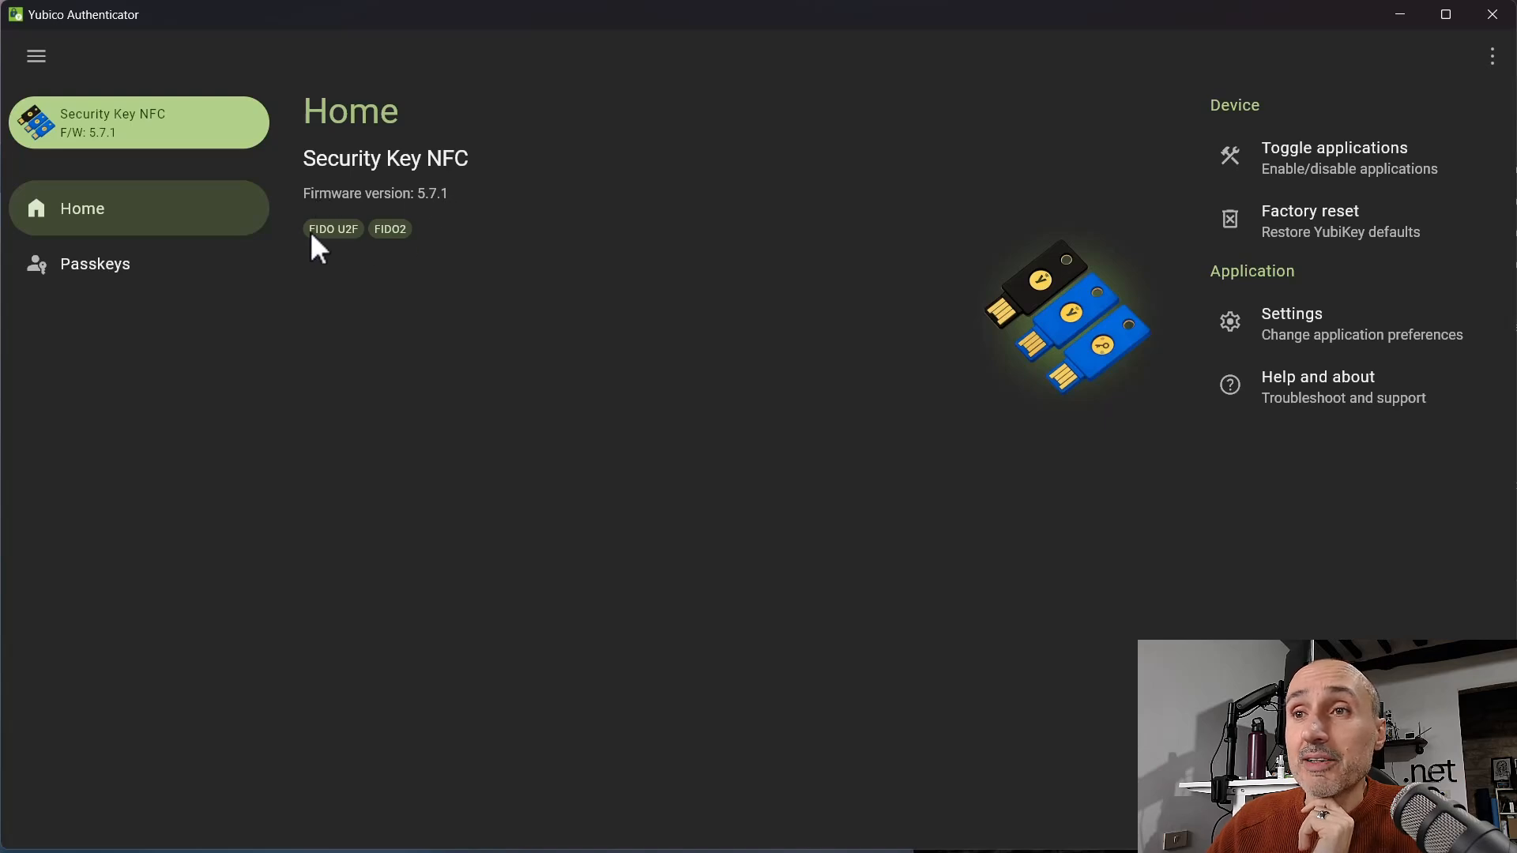
mouse_move(348, 246)
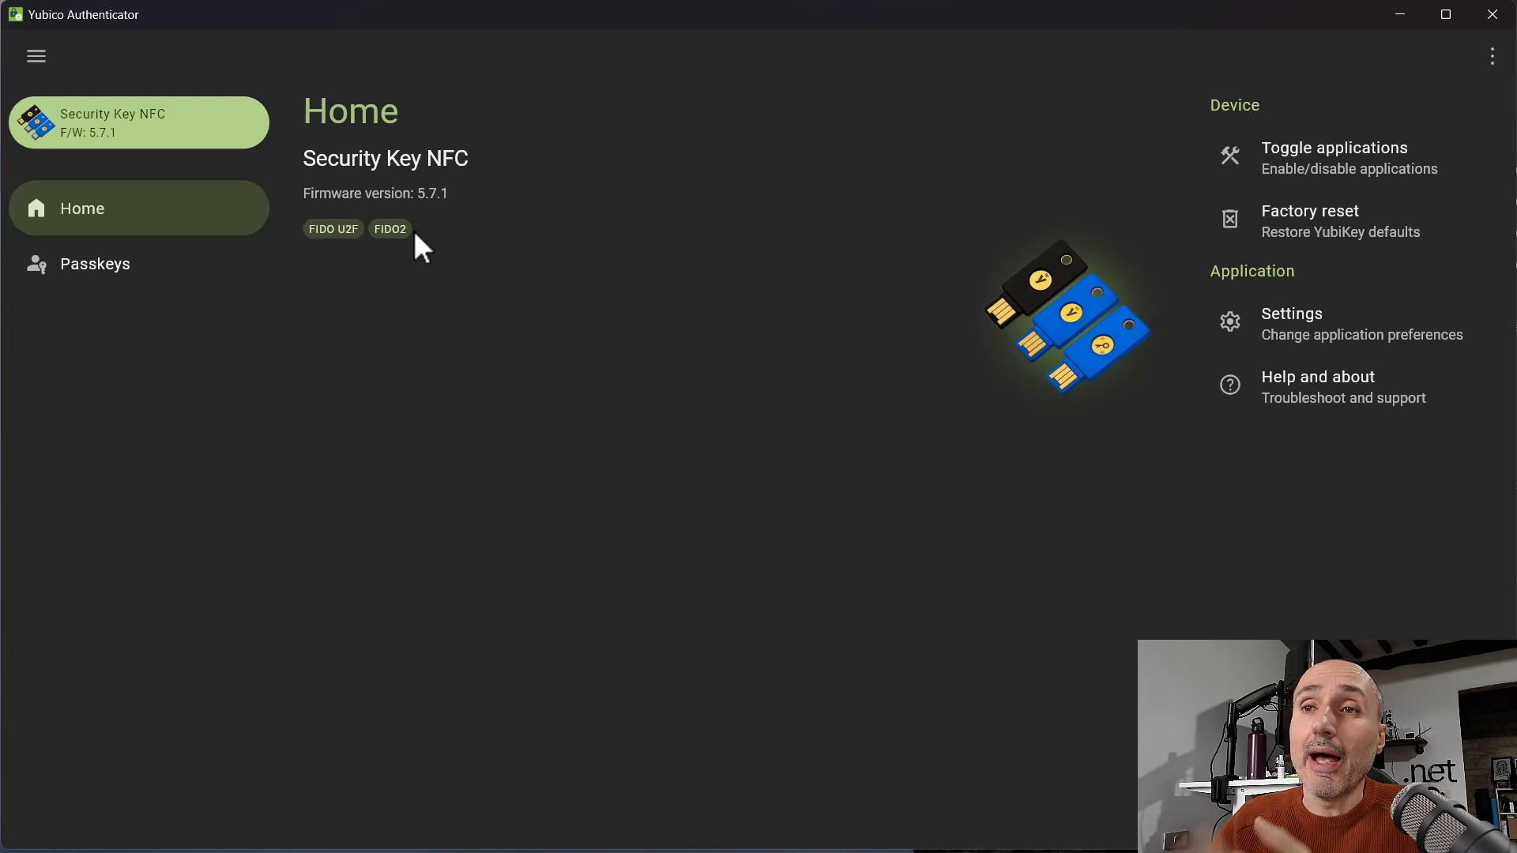
mouse_move(957, 473)
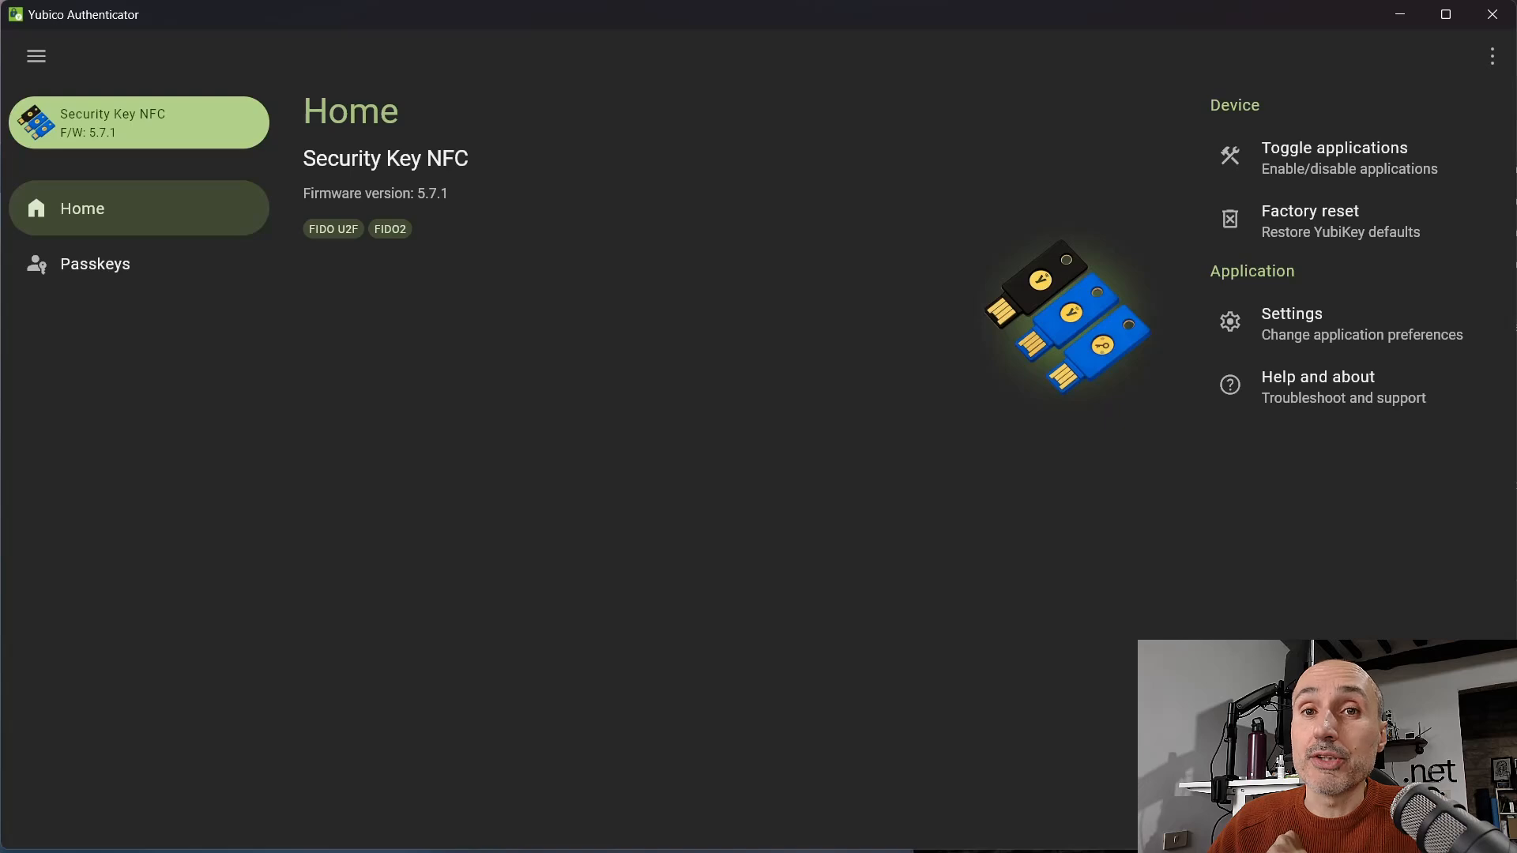
mouse_move(621, 422)
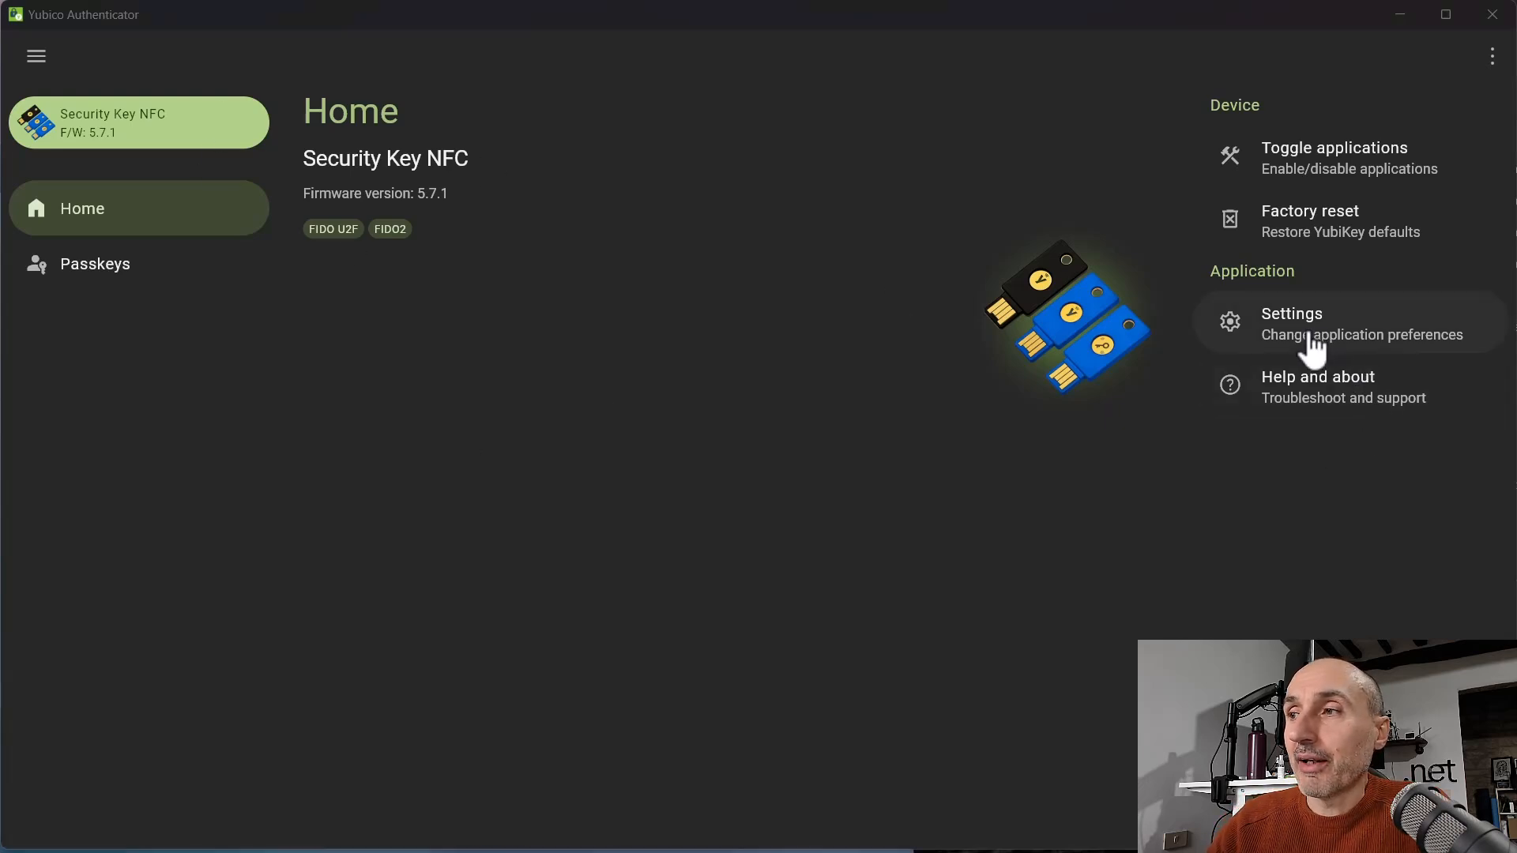
left_click(1290, 314)
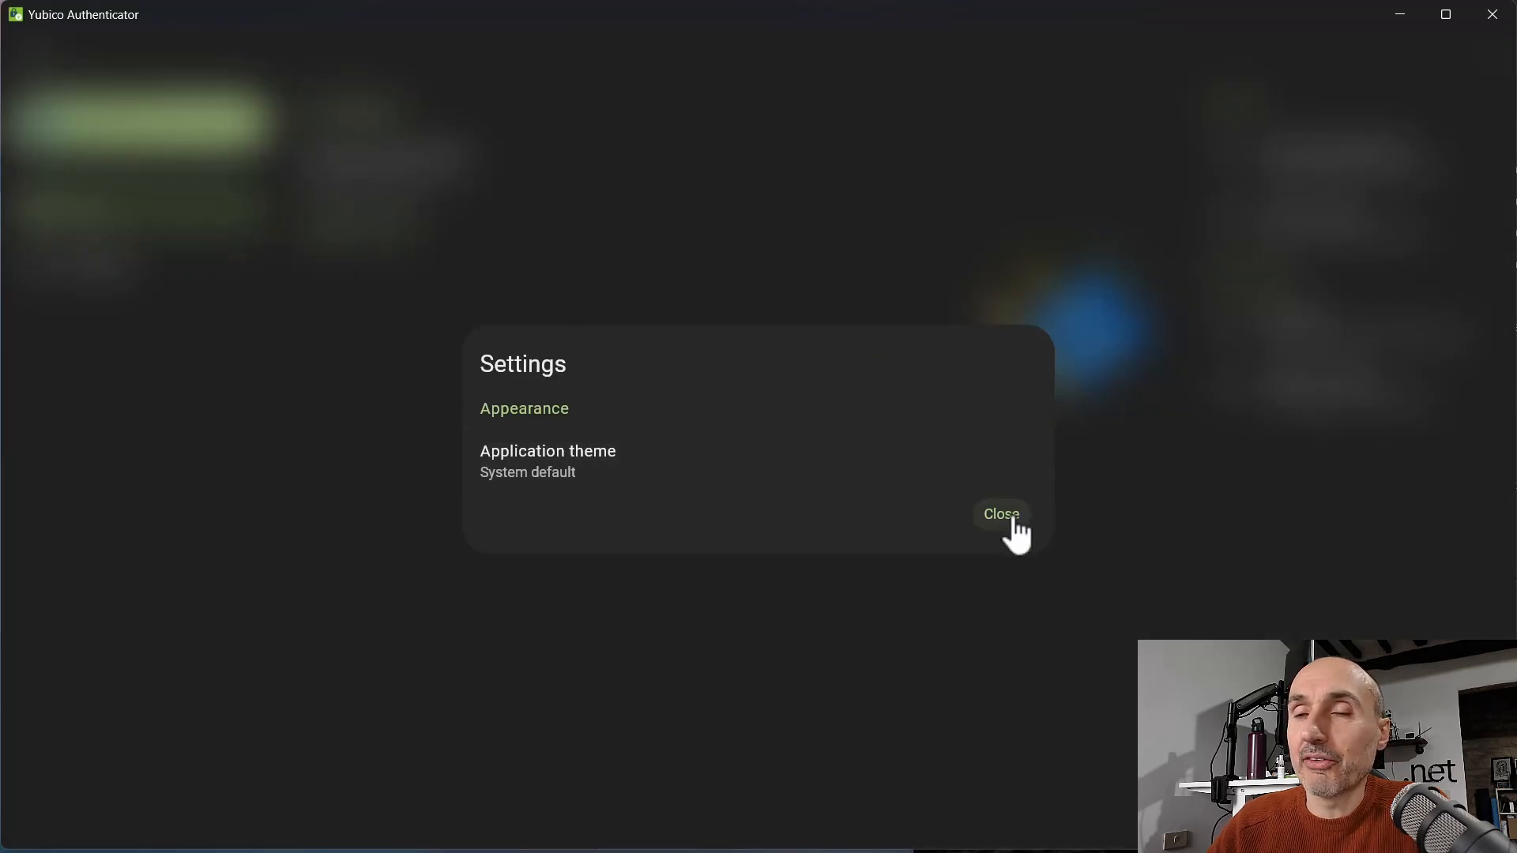
left_click(1001, 514)
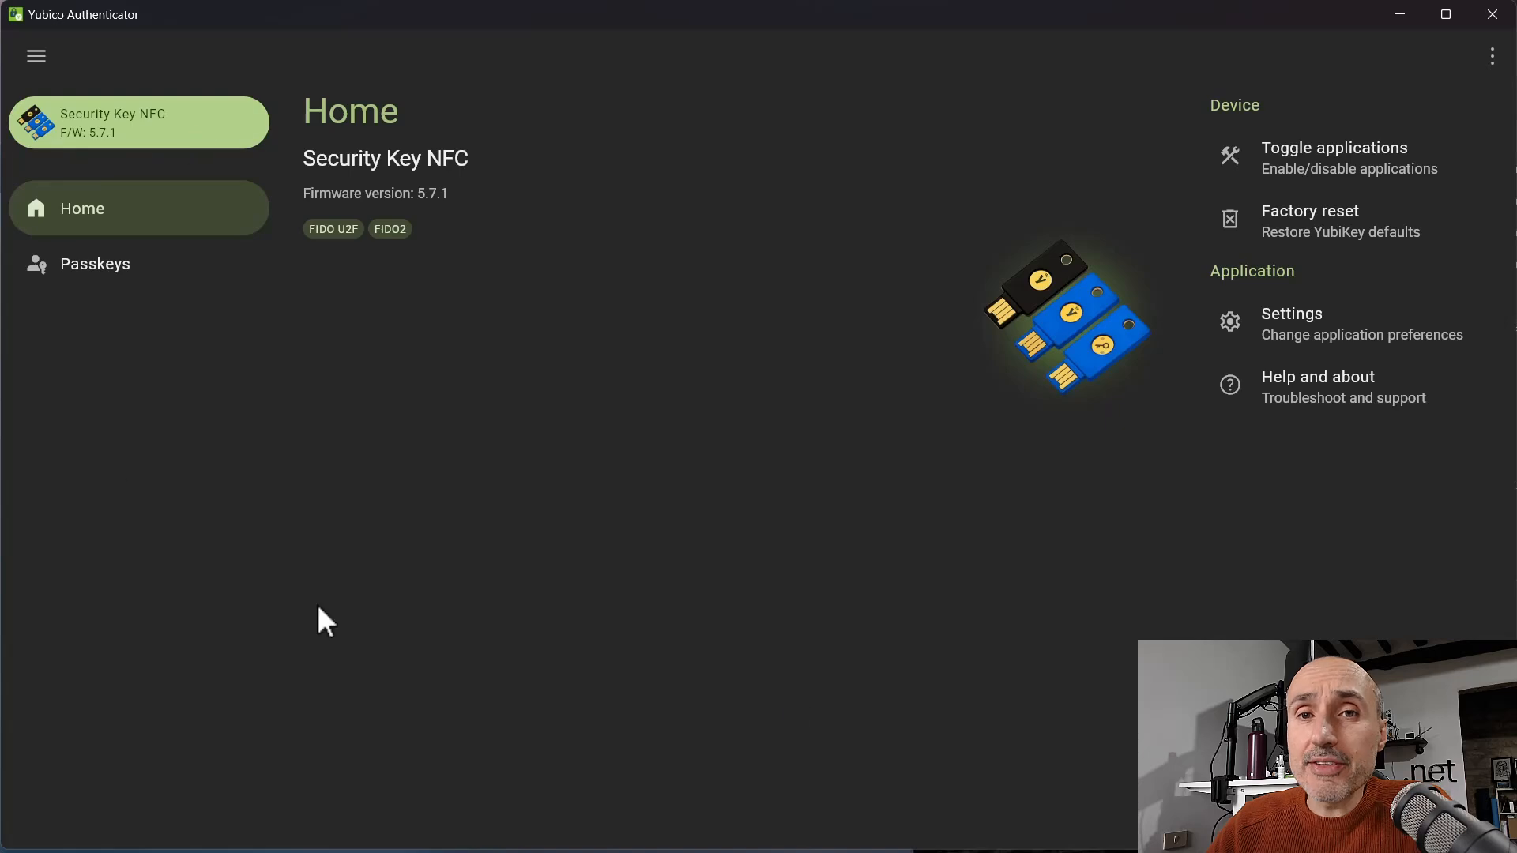
mouse_move(344, 184)
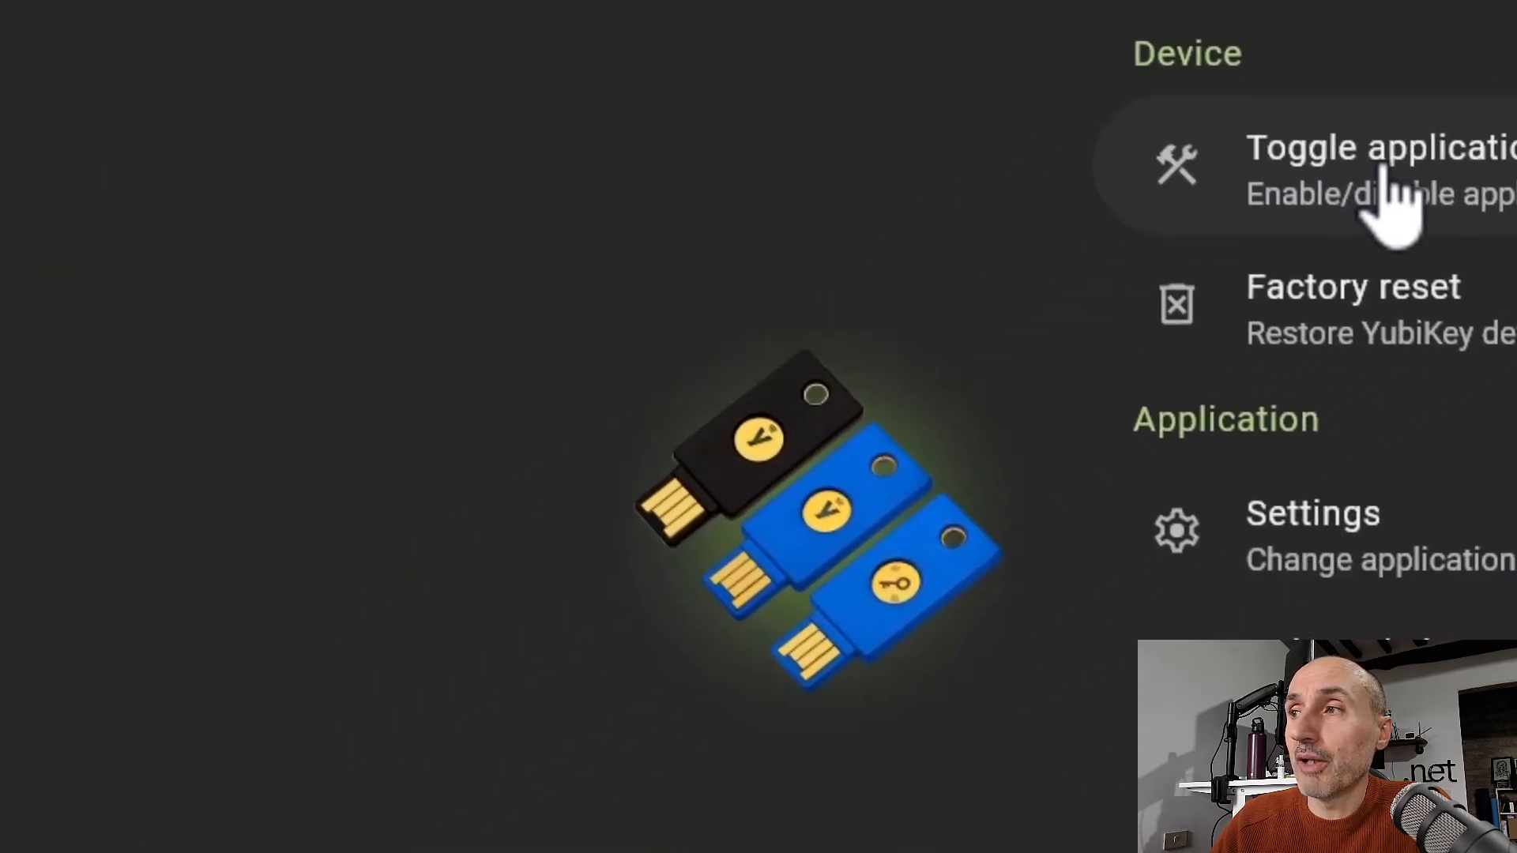
left_click(1374, 164)
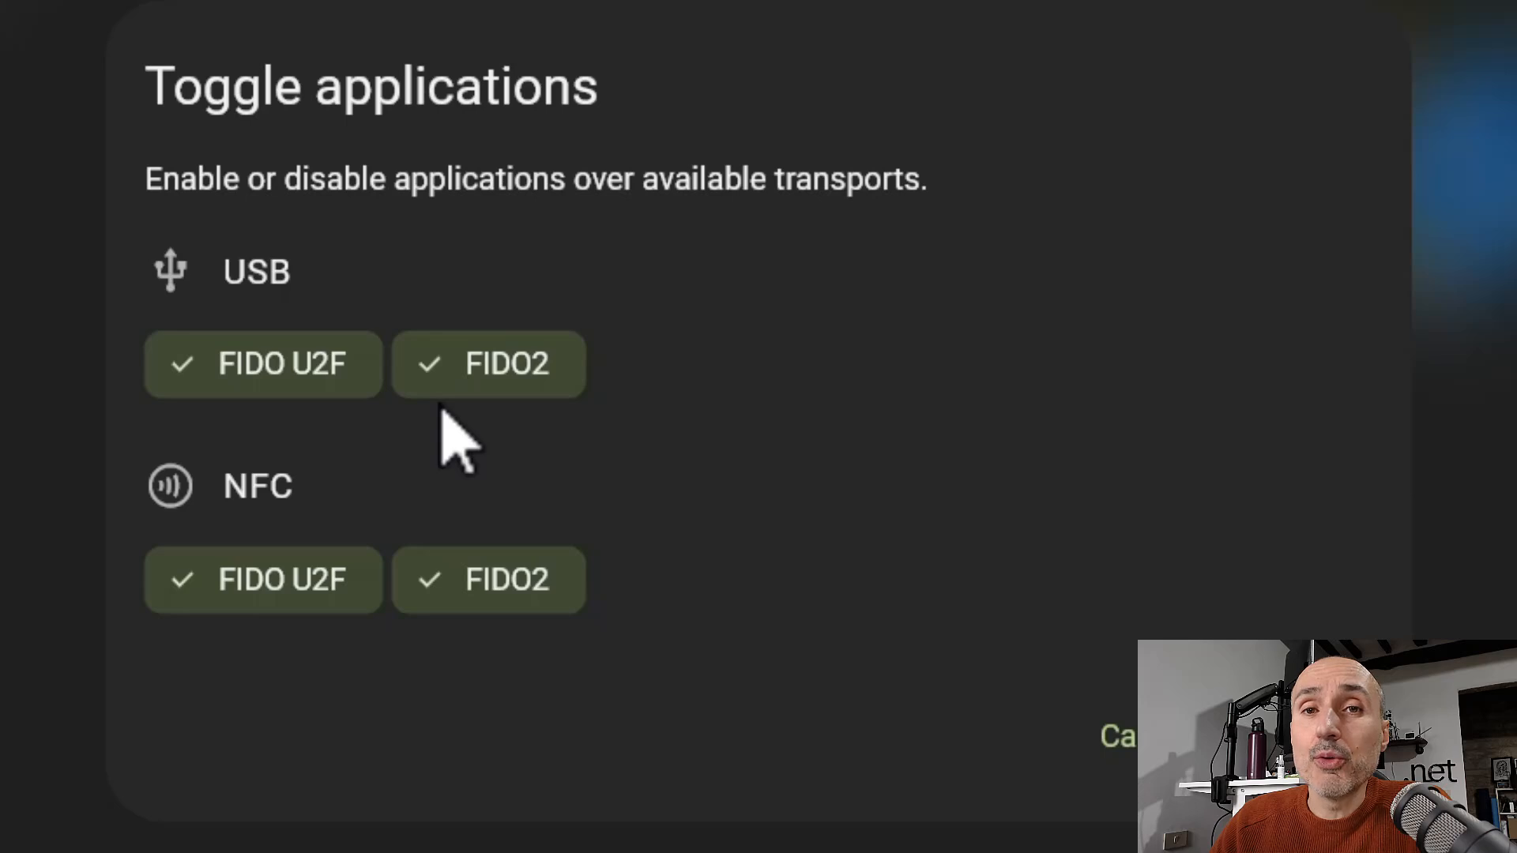
mouse_move(938, 547)
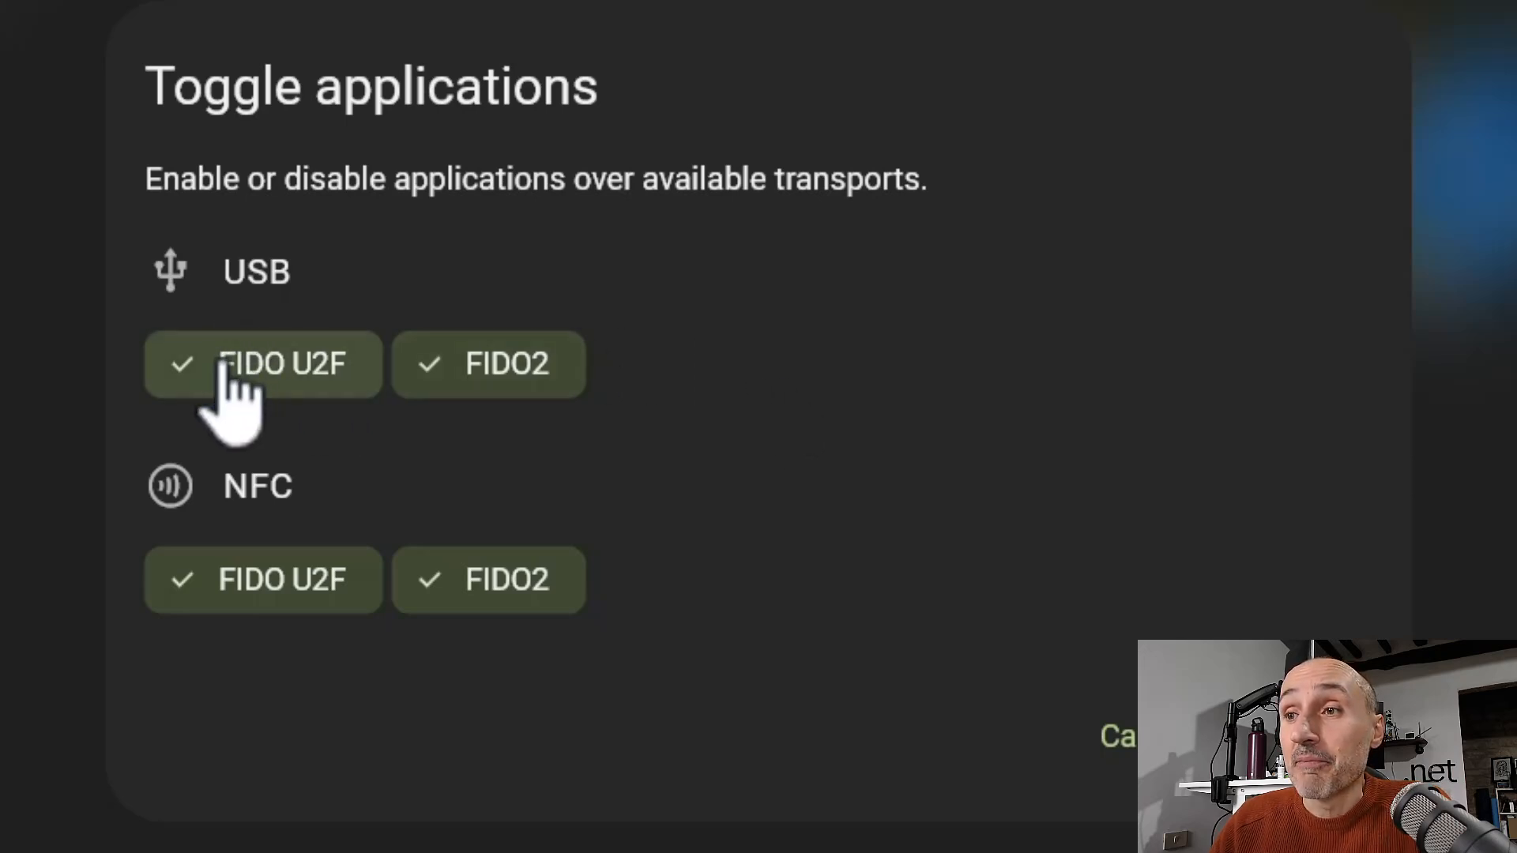
mouse_move(488, 365)
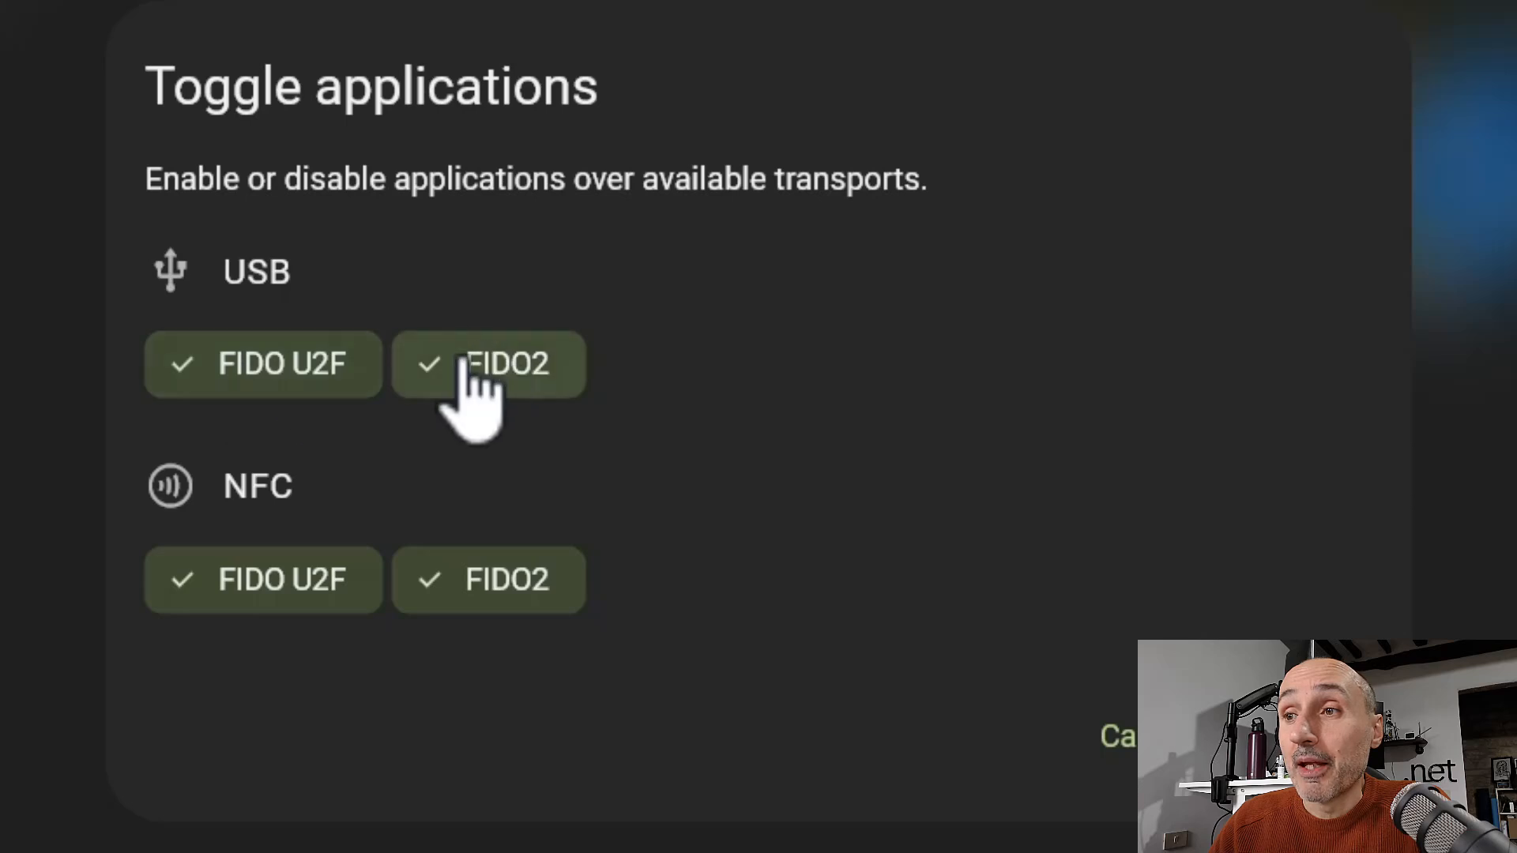
mouse_move(159, 397)
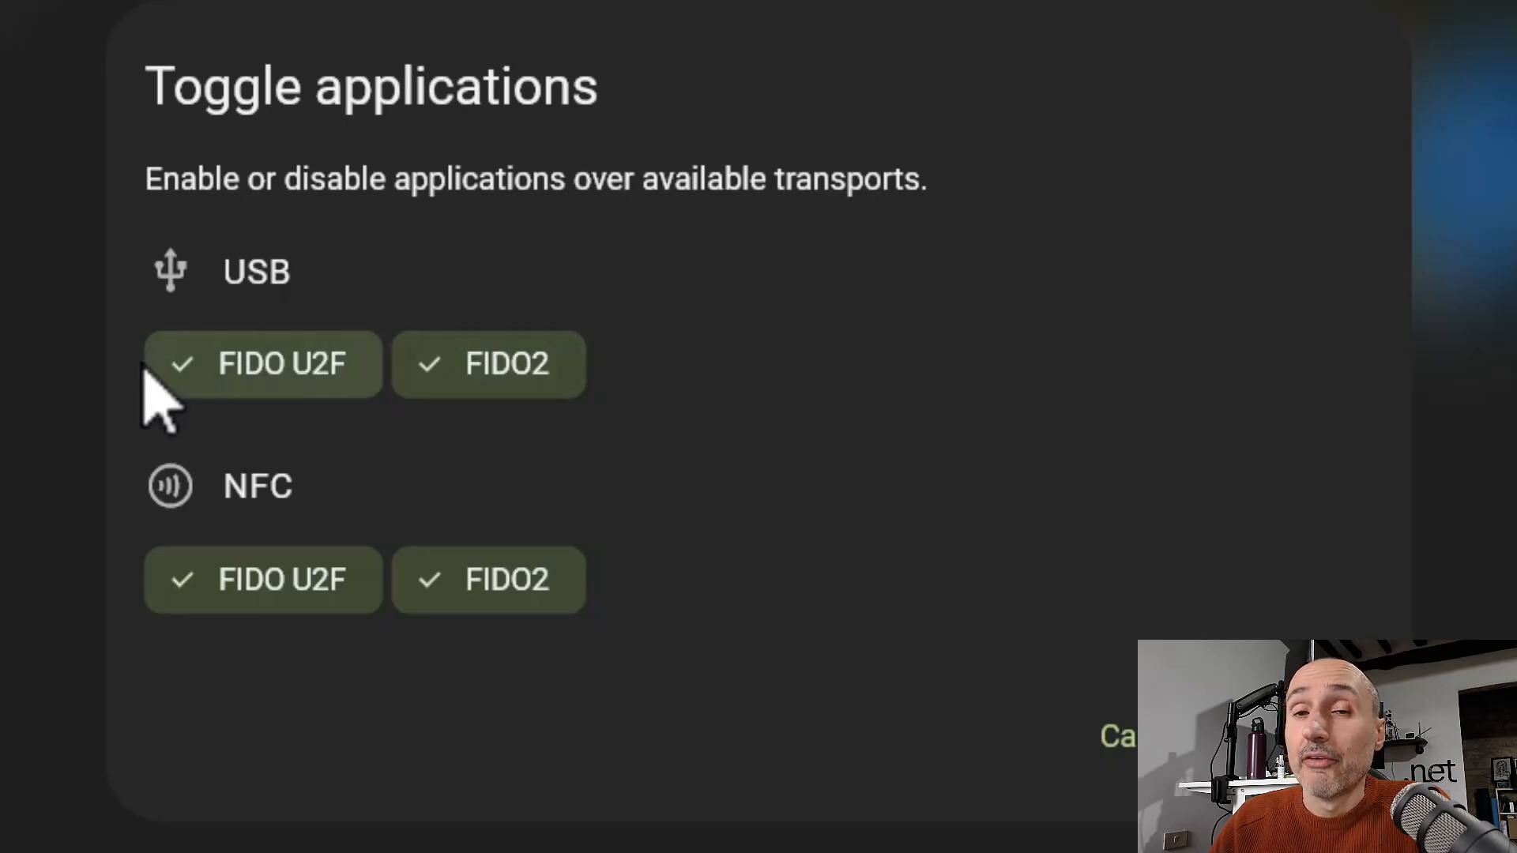
mouse_move(378, 362)
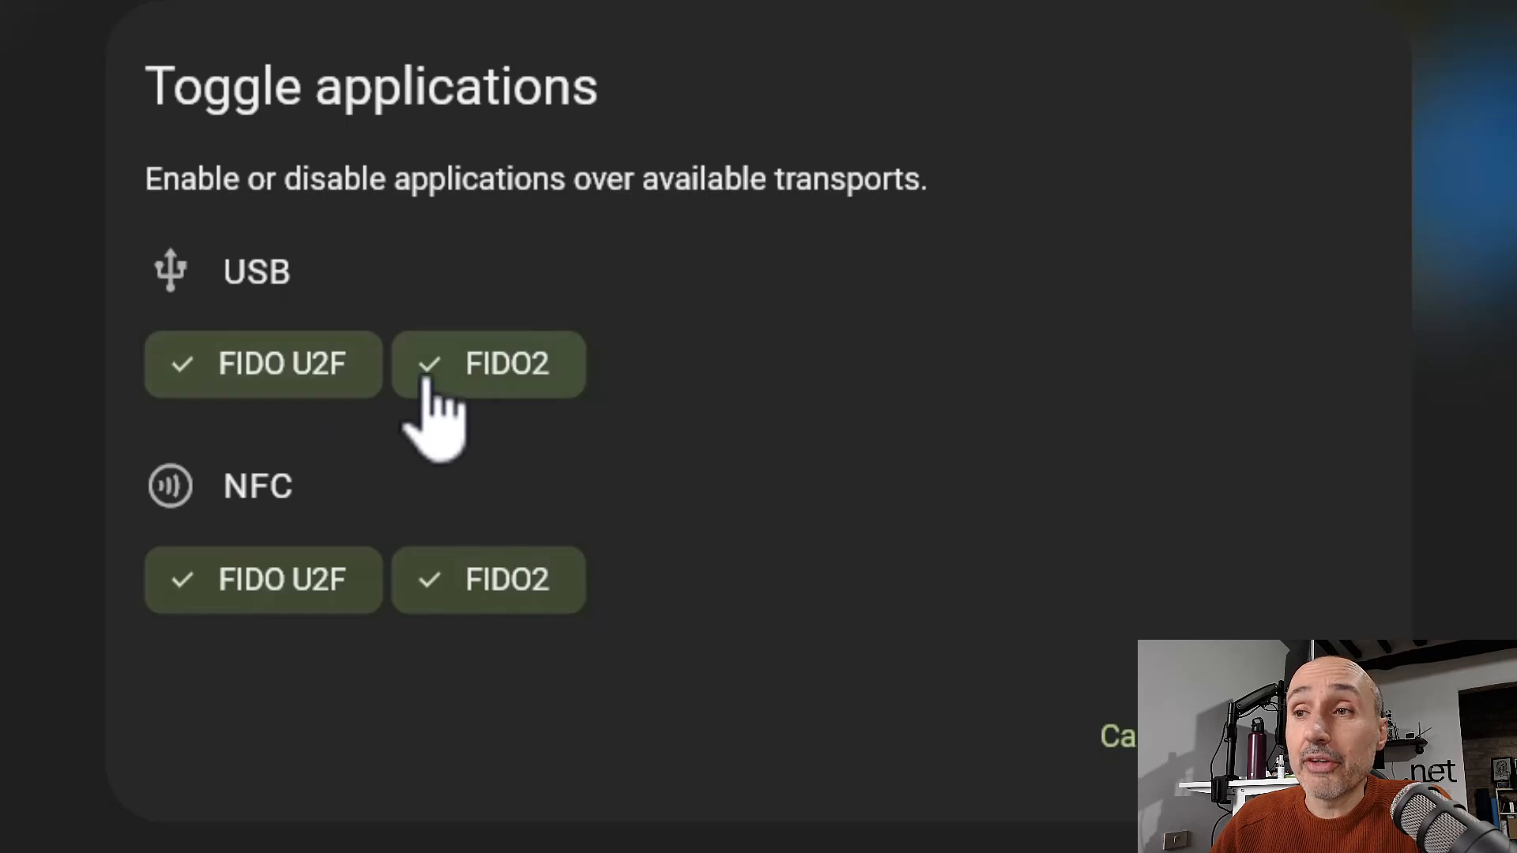
mouse_move(213, 581)
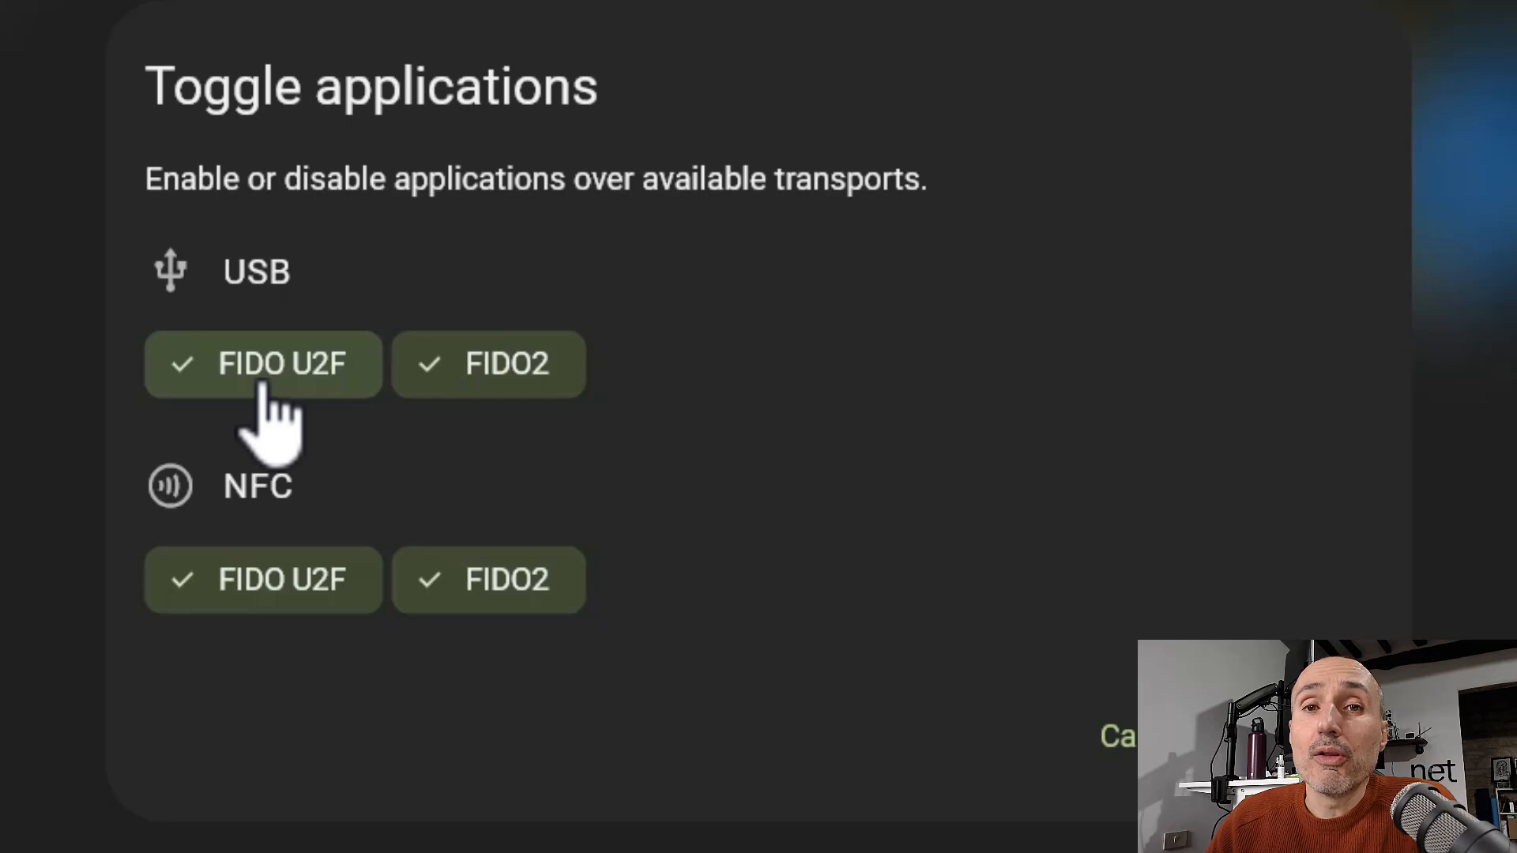
mouse_move(223, 300)
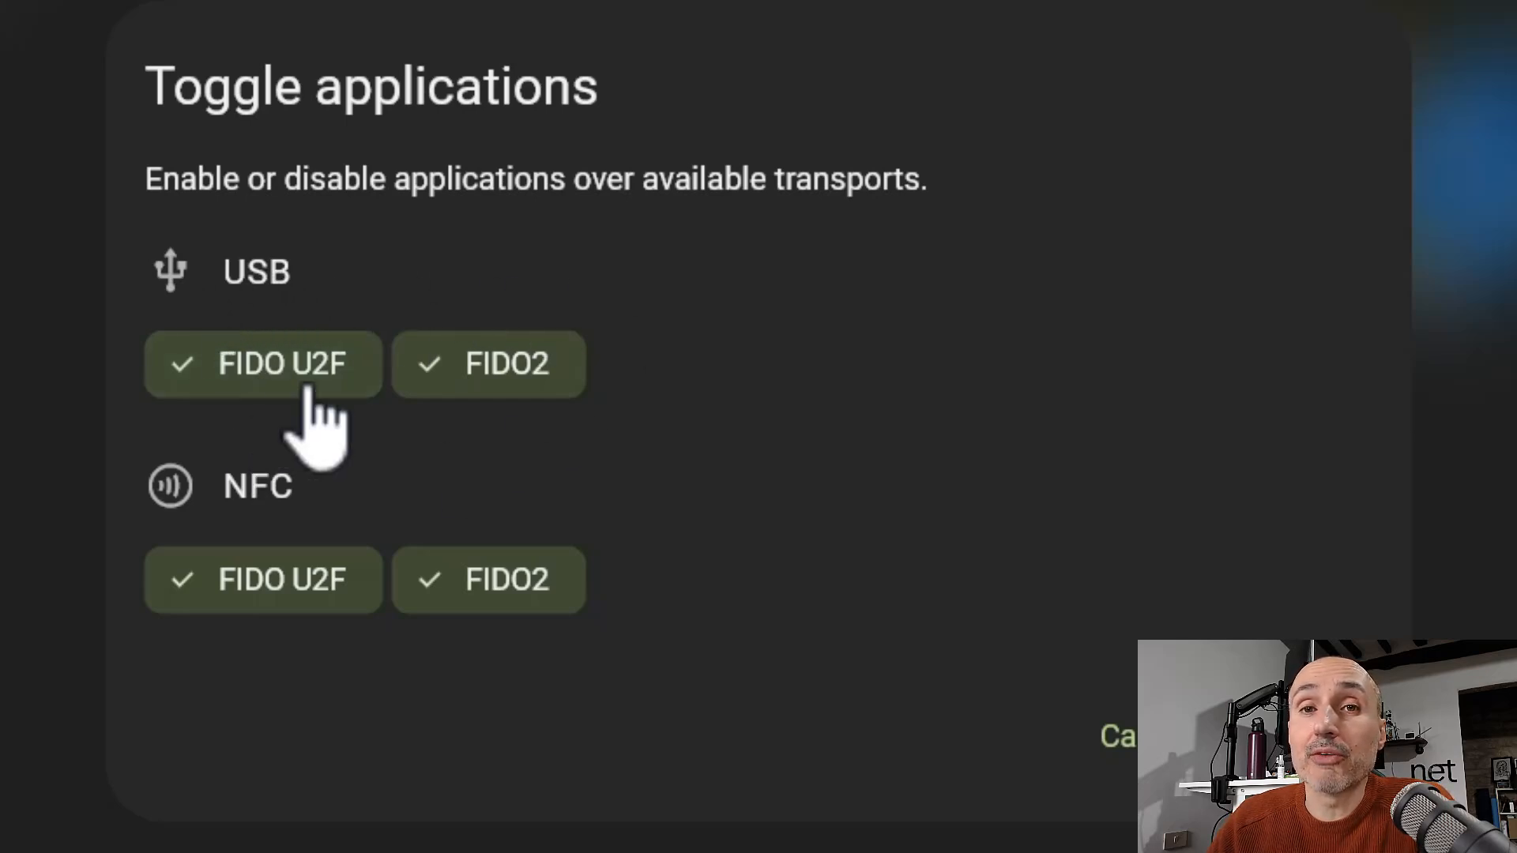
mouse_move(435, 663)
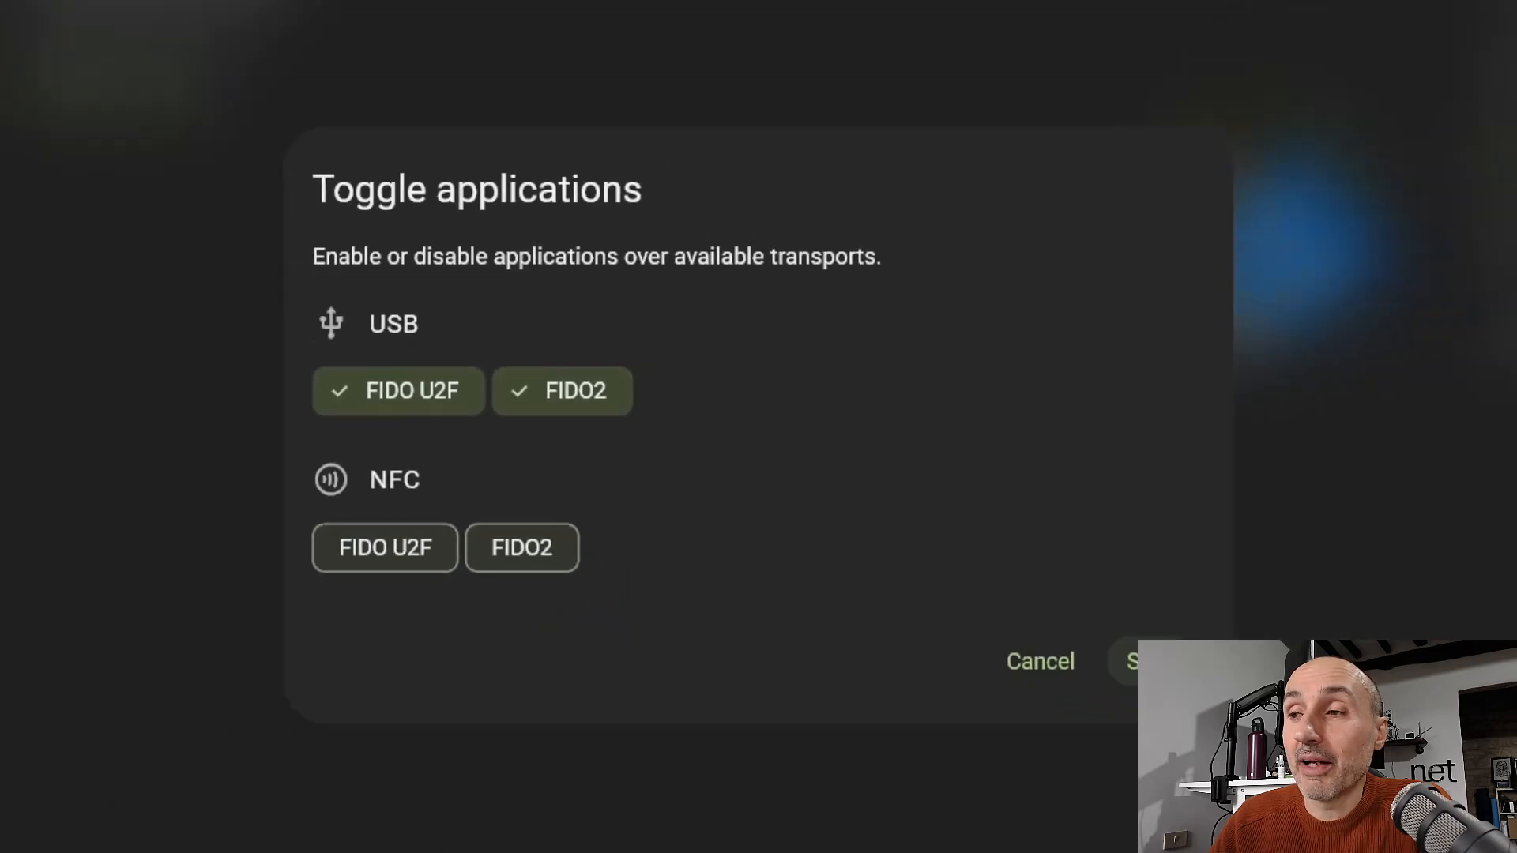
left_click(1142, 660)
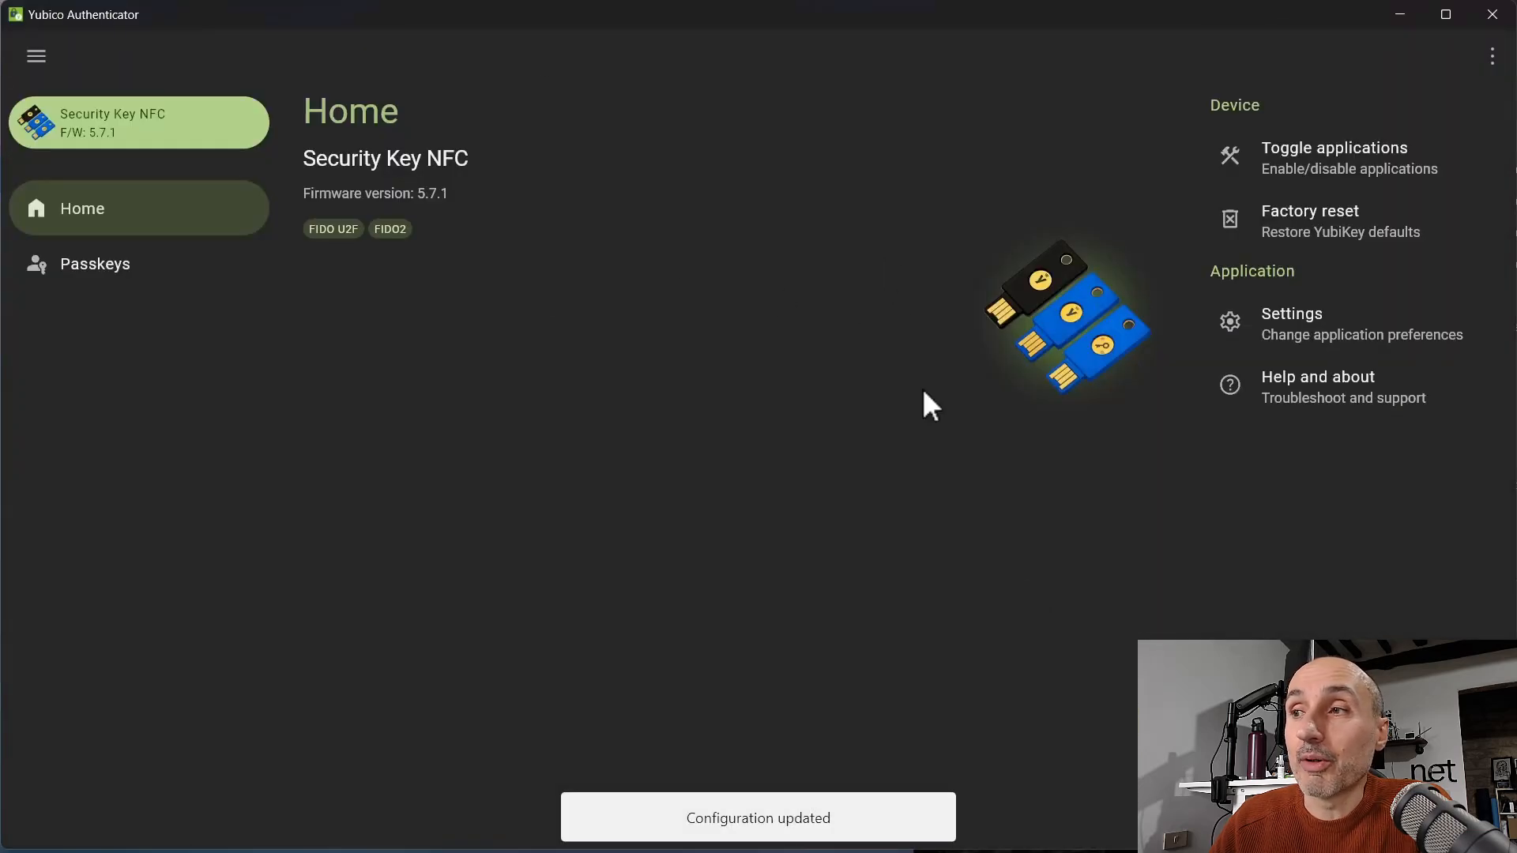
Step: Re-enable FIDO U2F and FIDO2 over NFC and save again
left_click(1333, 158)
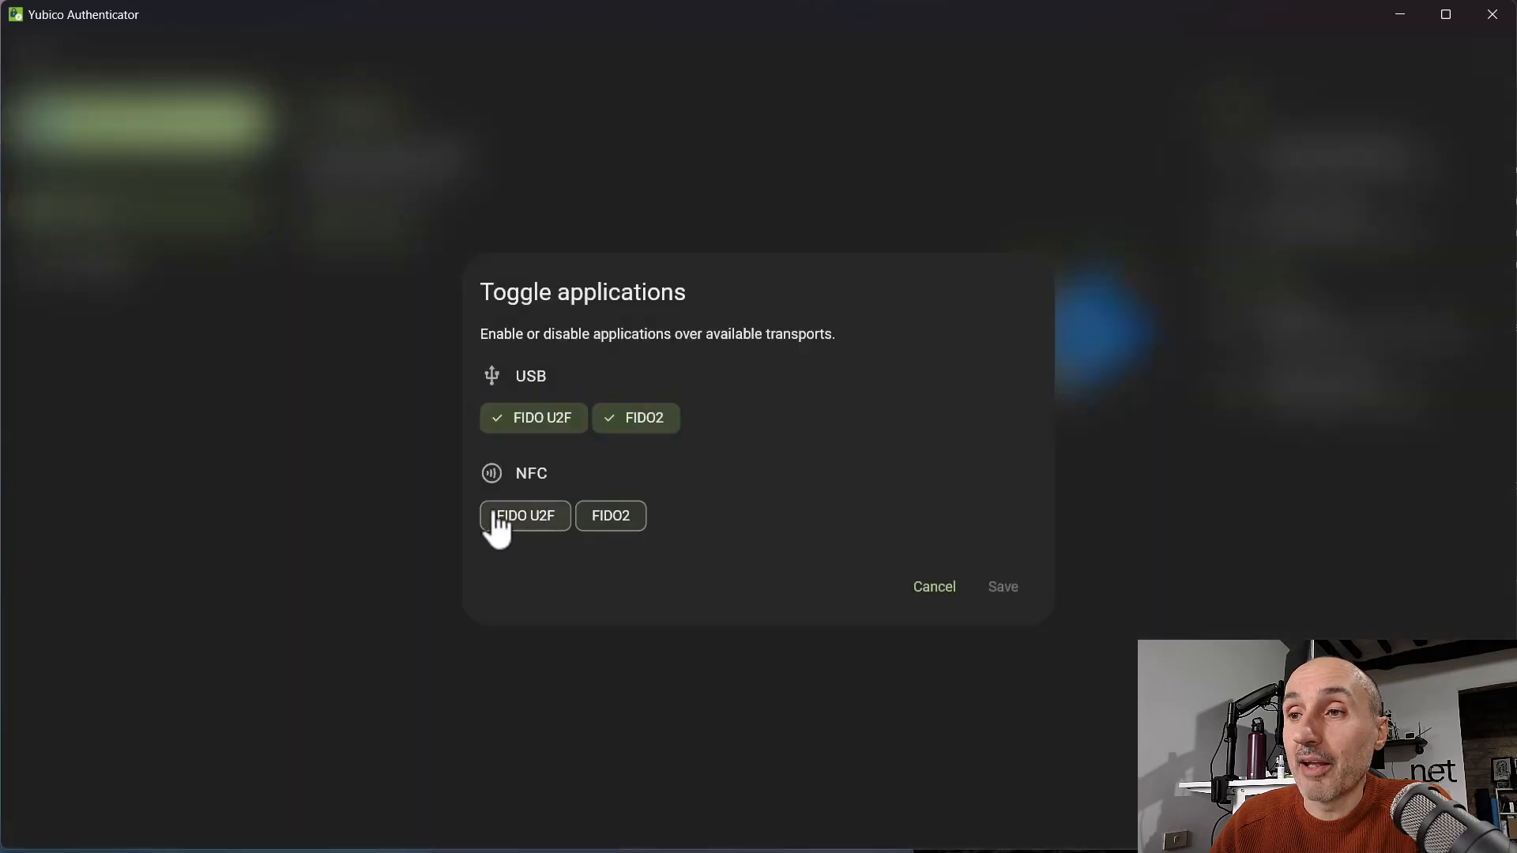
left_click(525, 516)
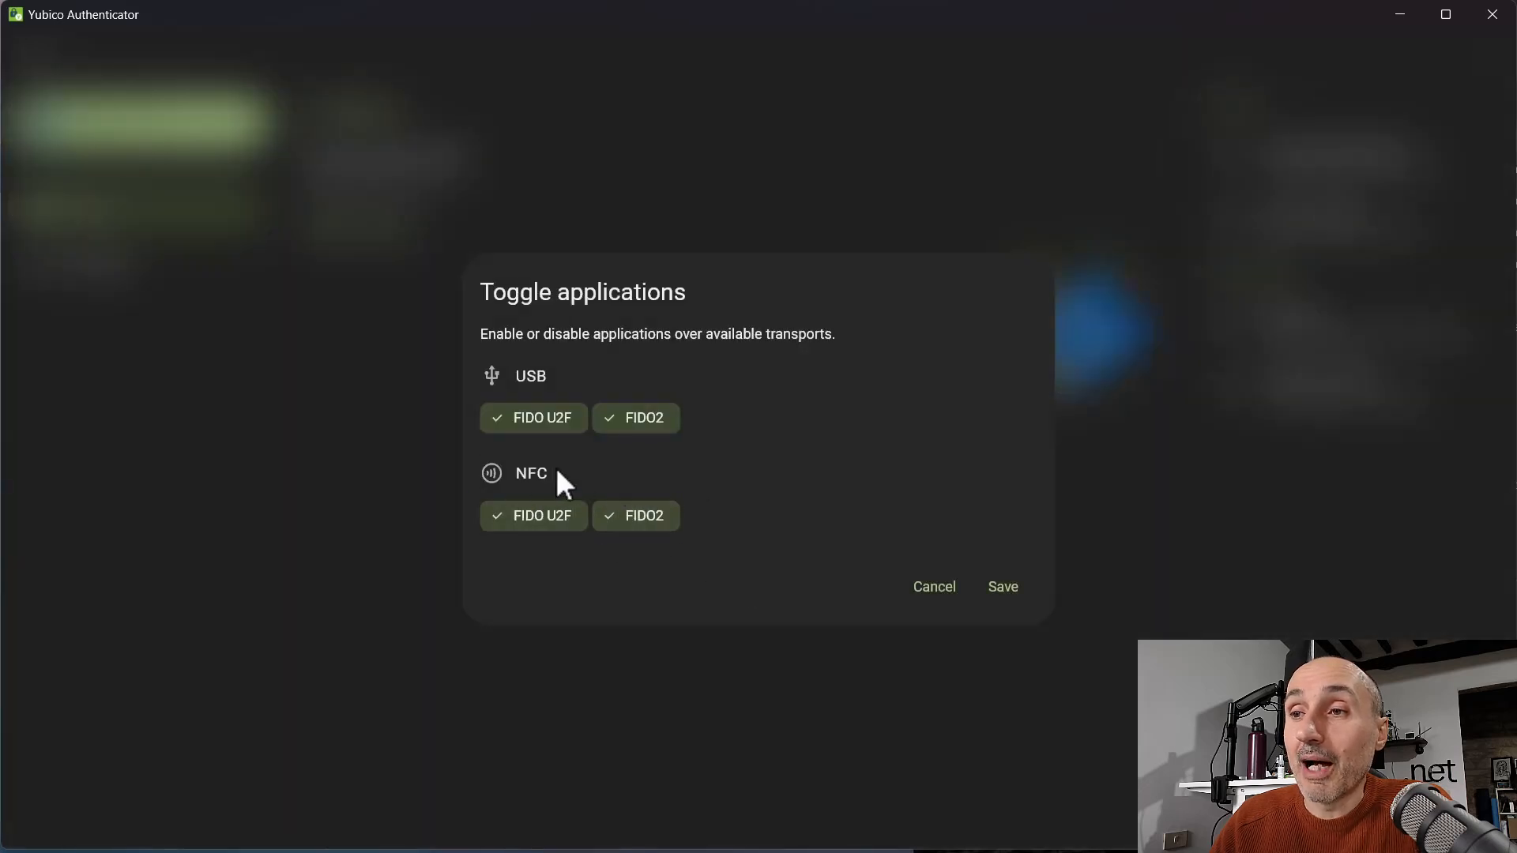
left_click(1003, 587)
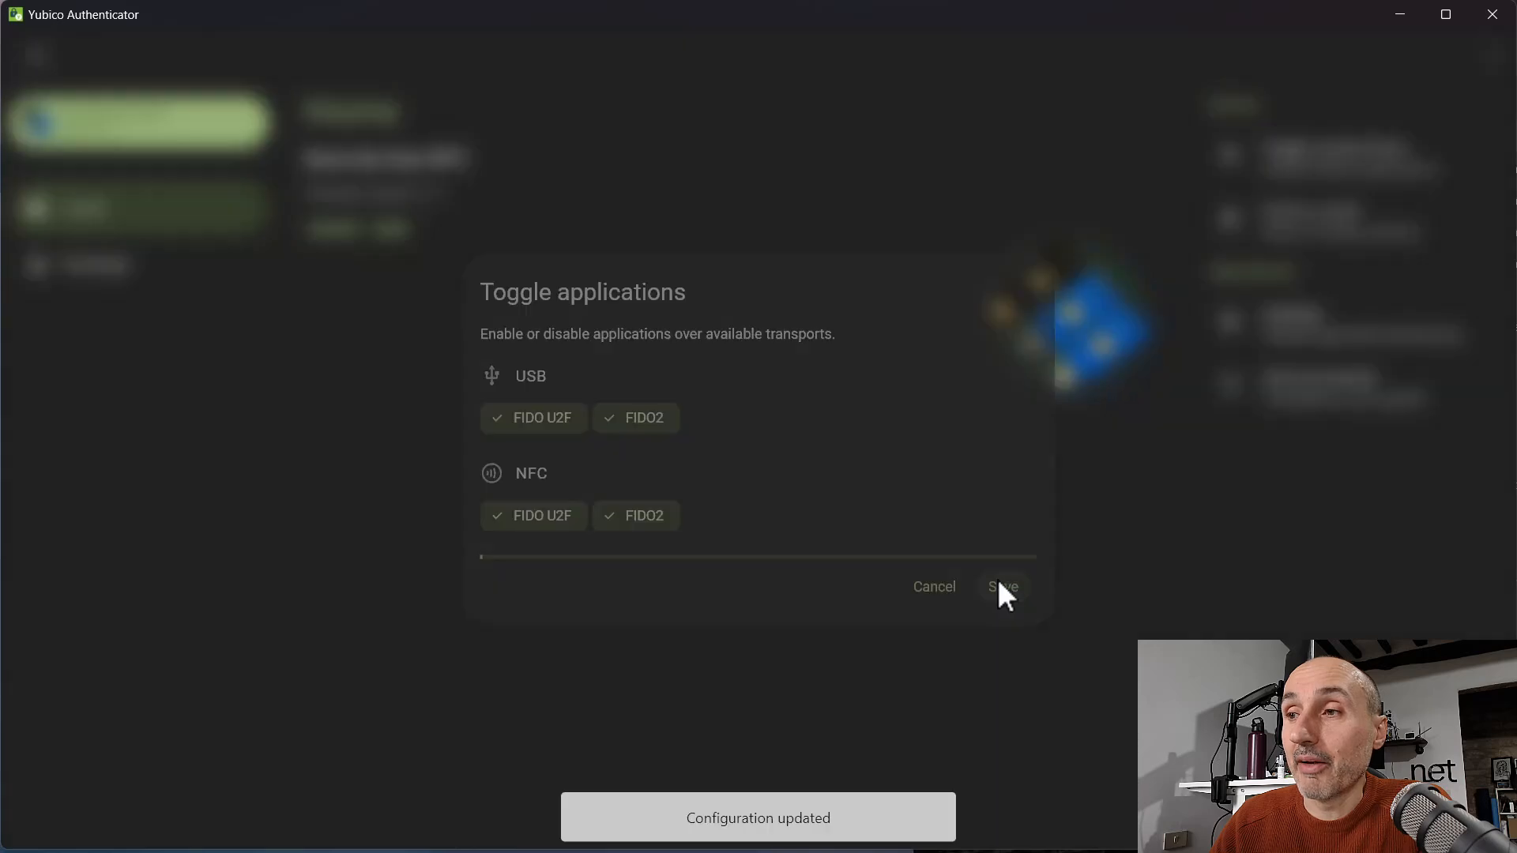
left_click(1004, 586)
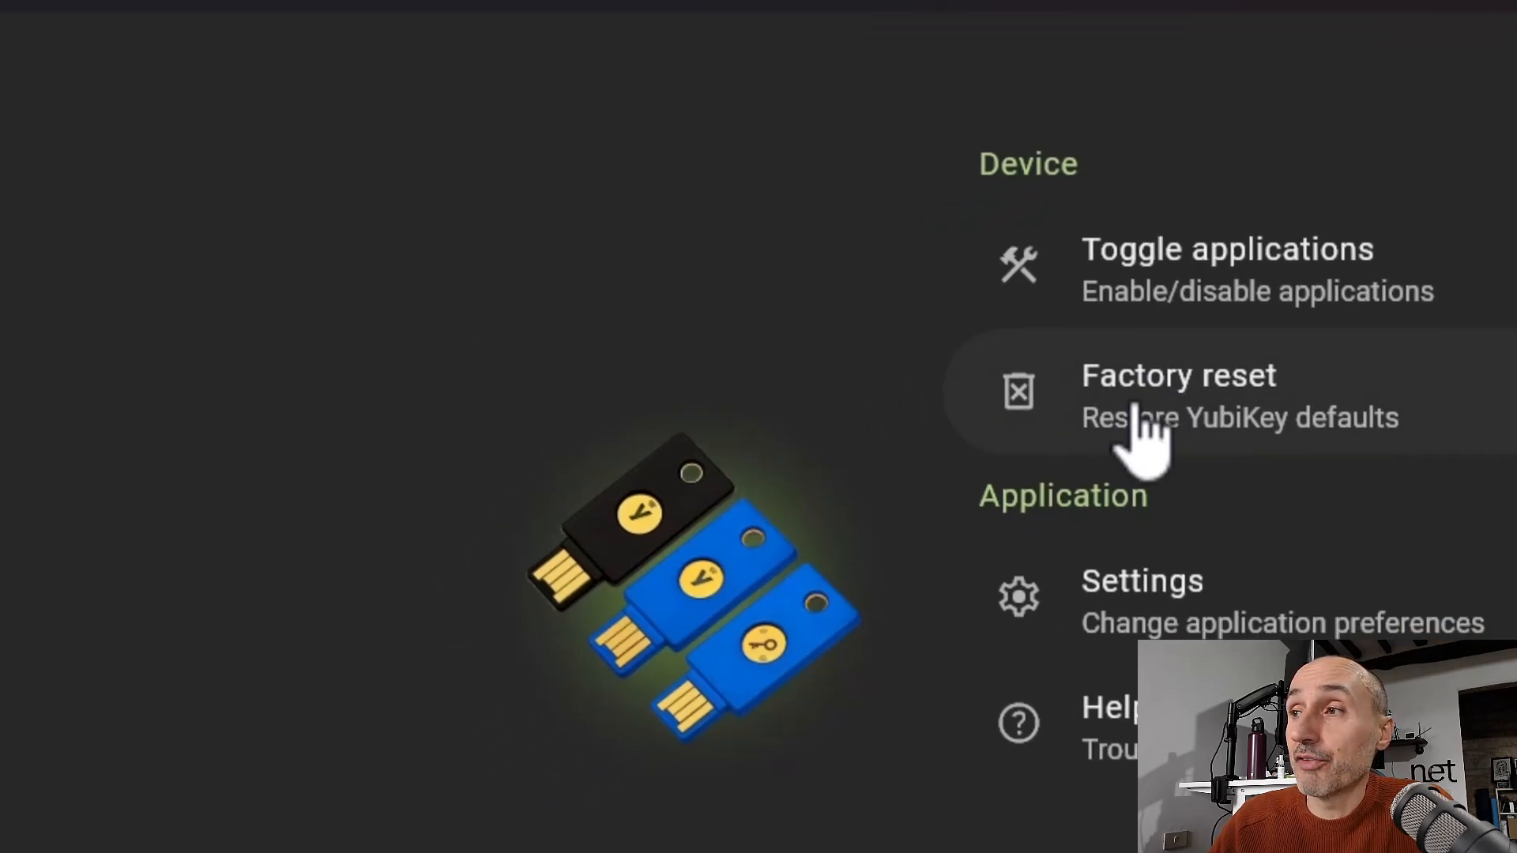
Step: Pick FIDO2 in the Factory reset dialog, see the deletion warning, and cancel
left_click(1178, 395)
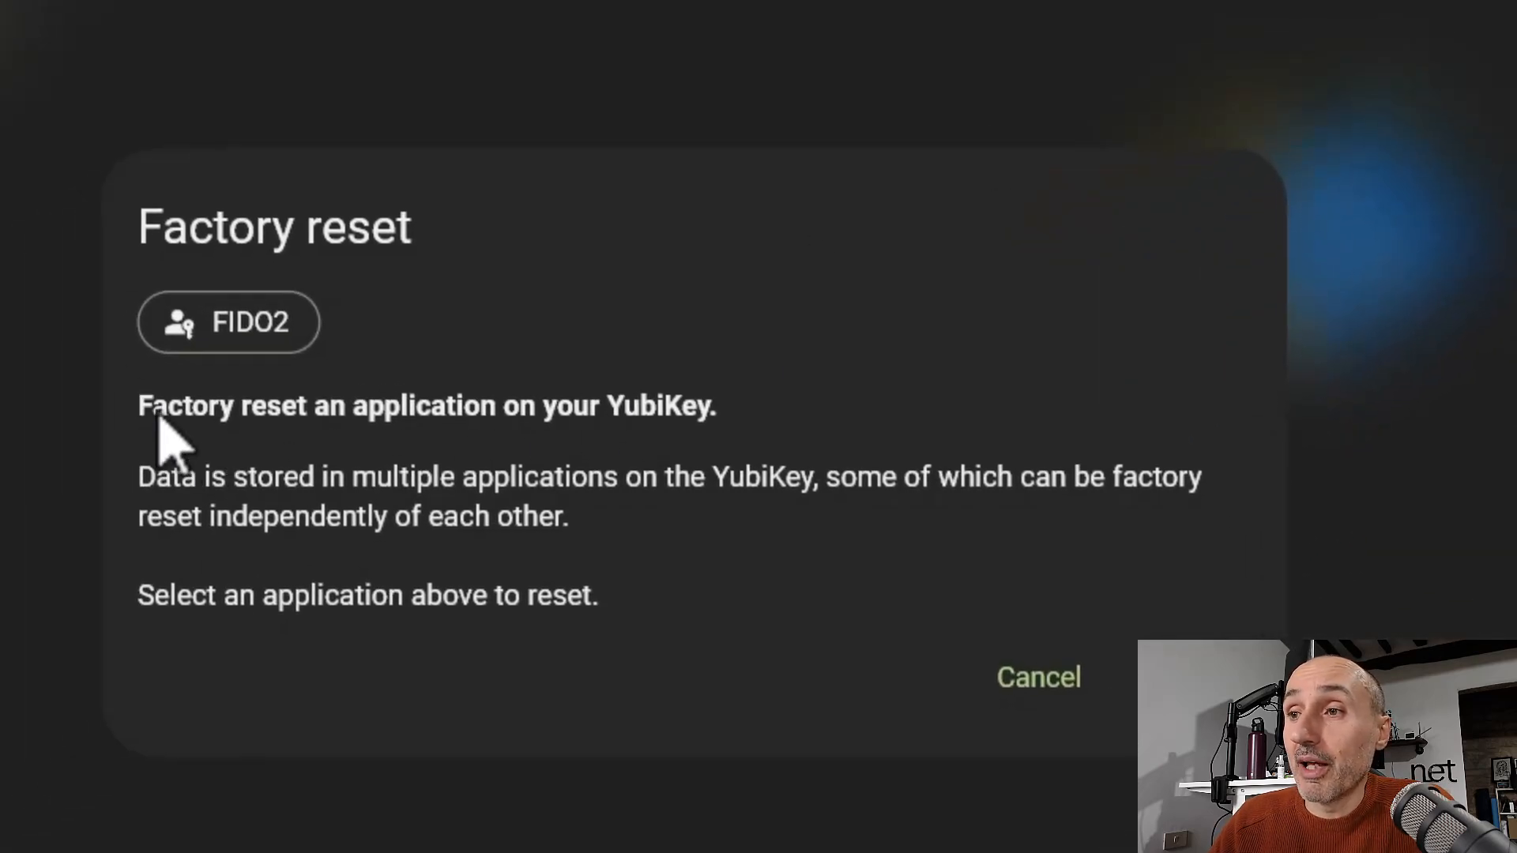
mouse_move(1176, 499)
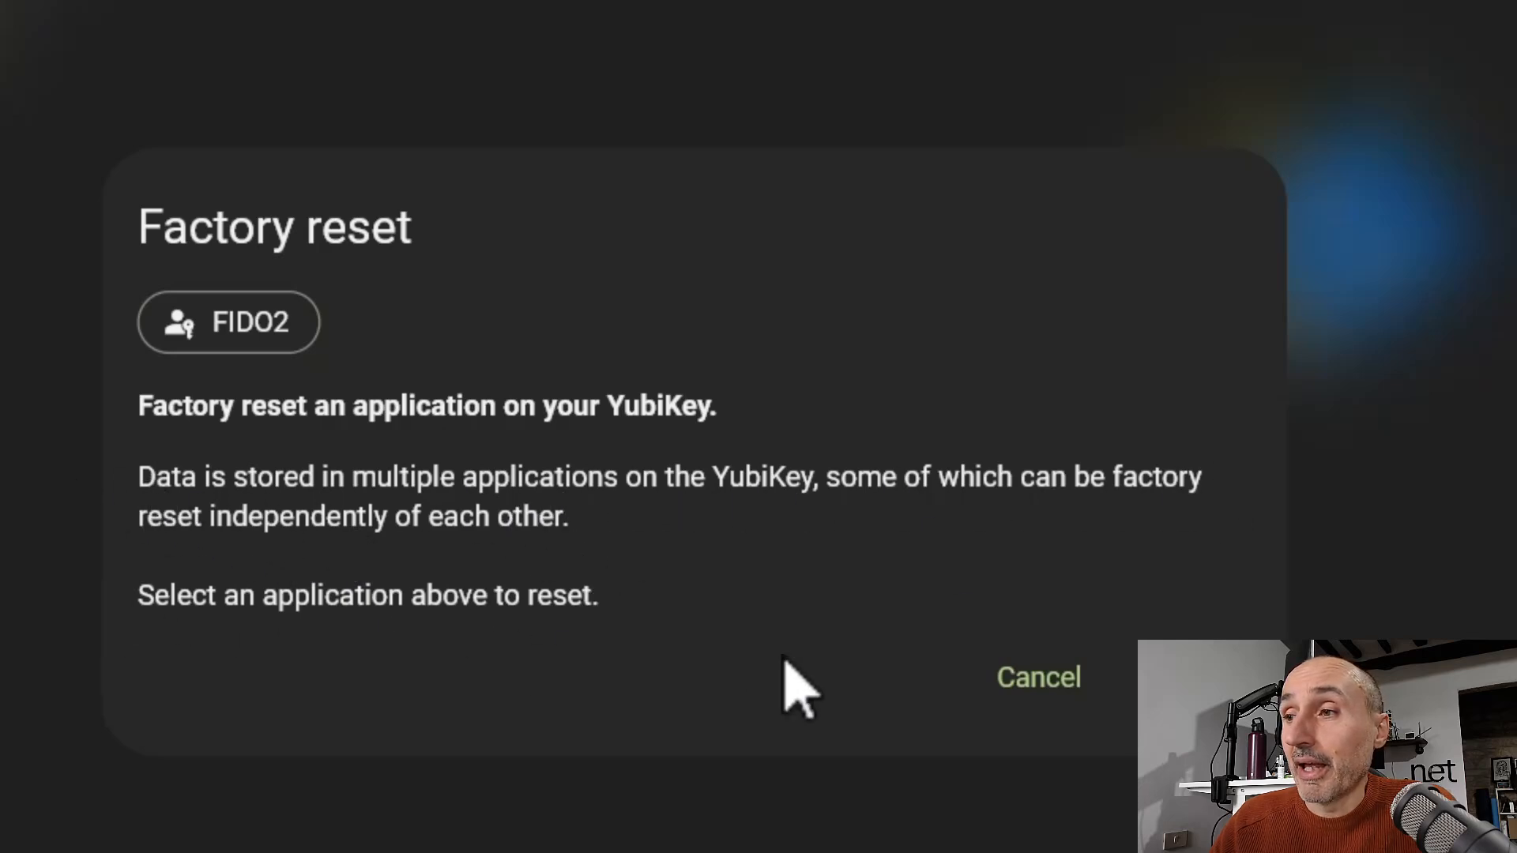
mouse_move(121, 339)
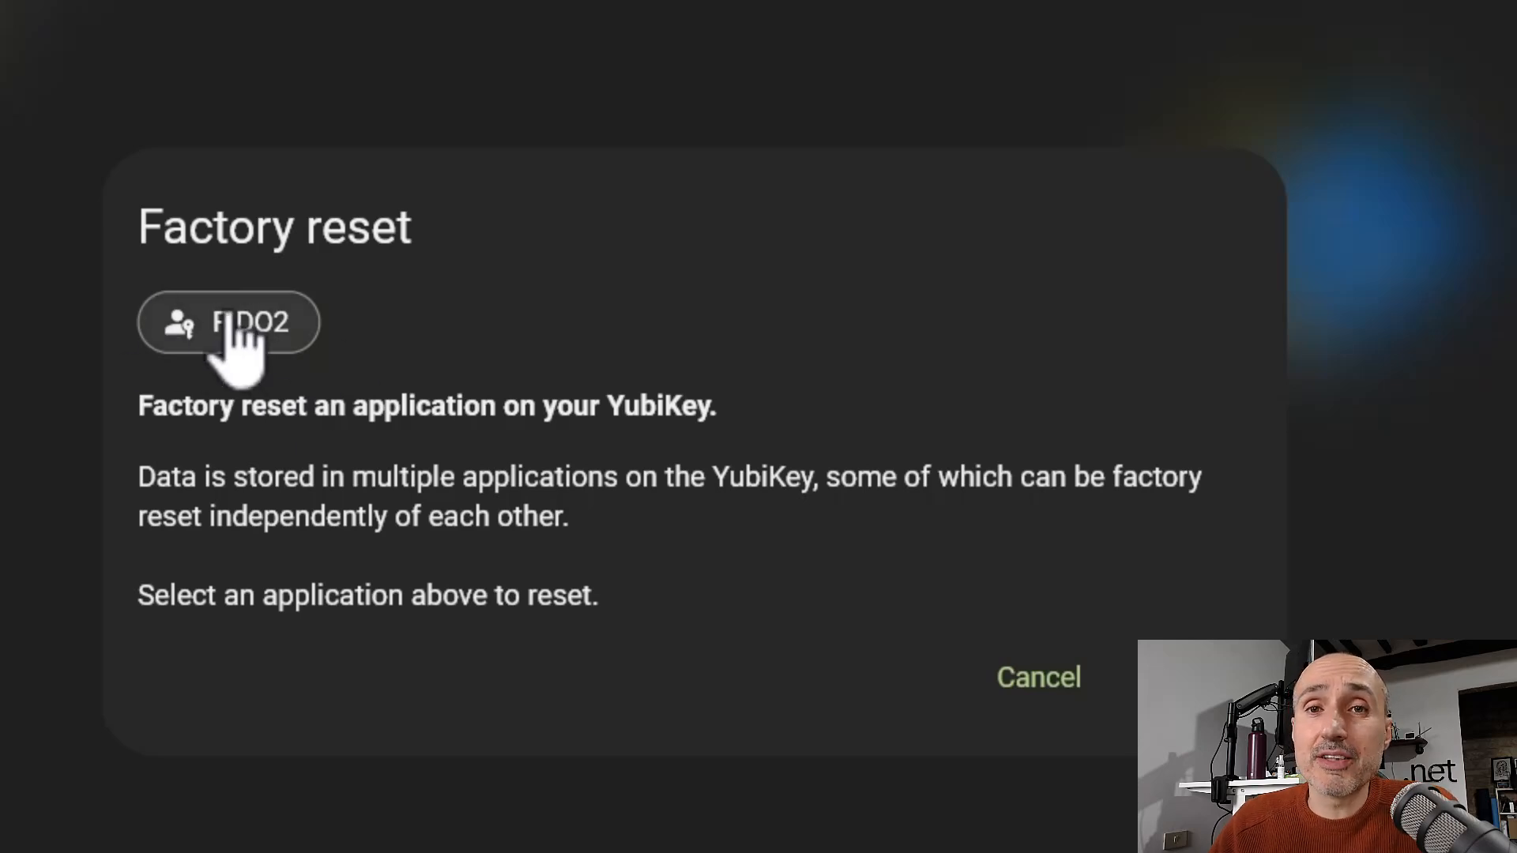
mouse_move(440, 362)
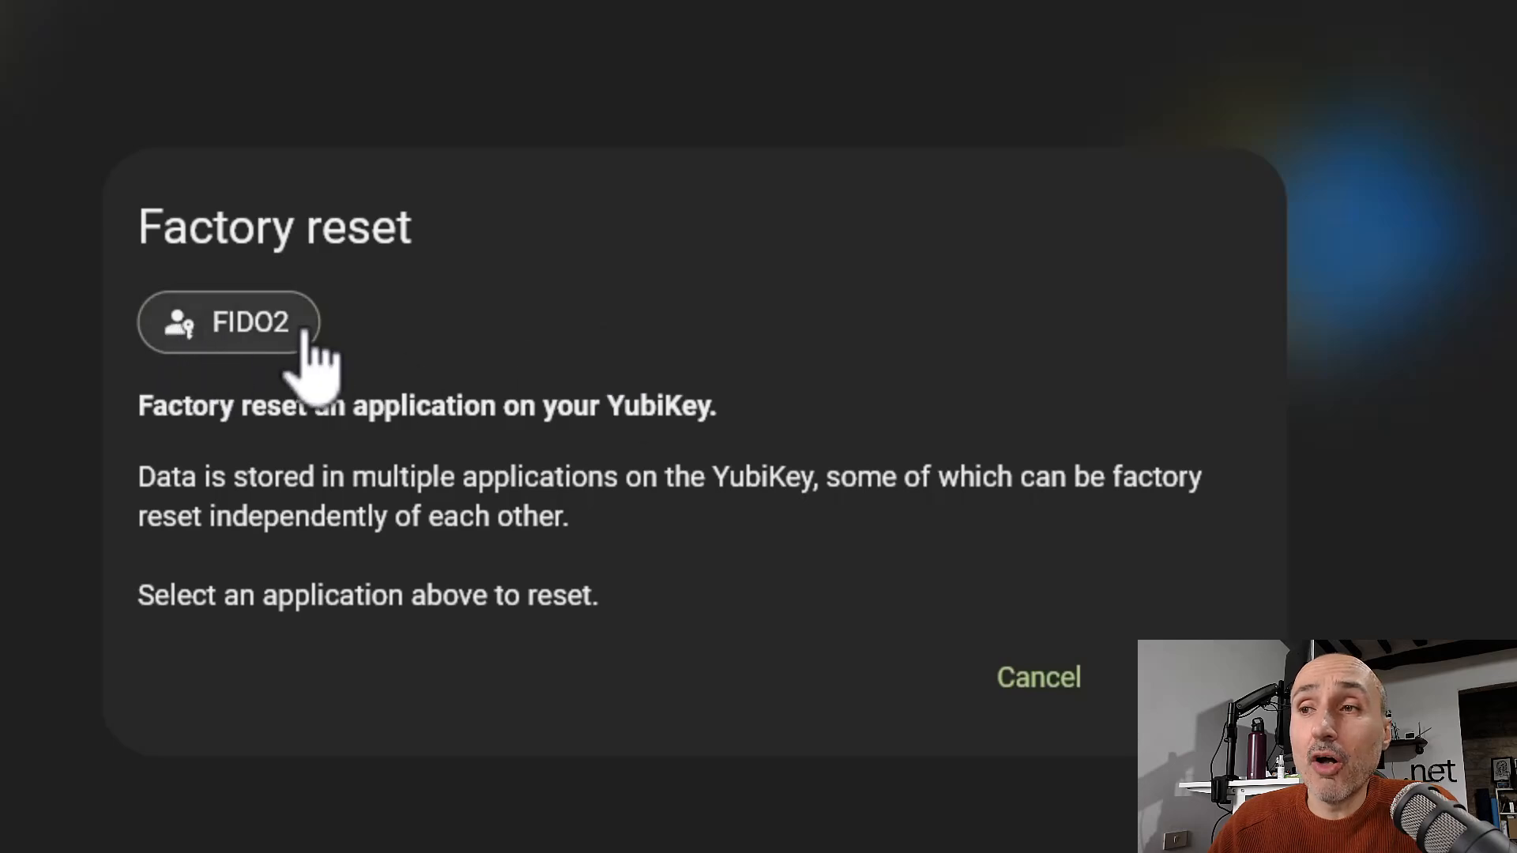
left_click(228, 322)
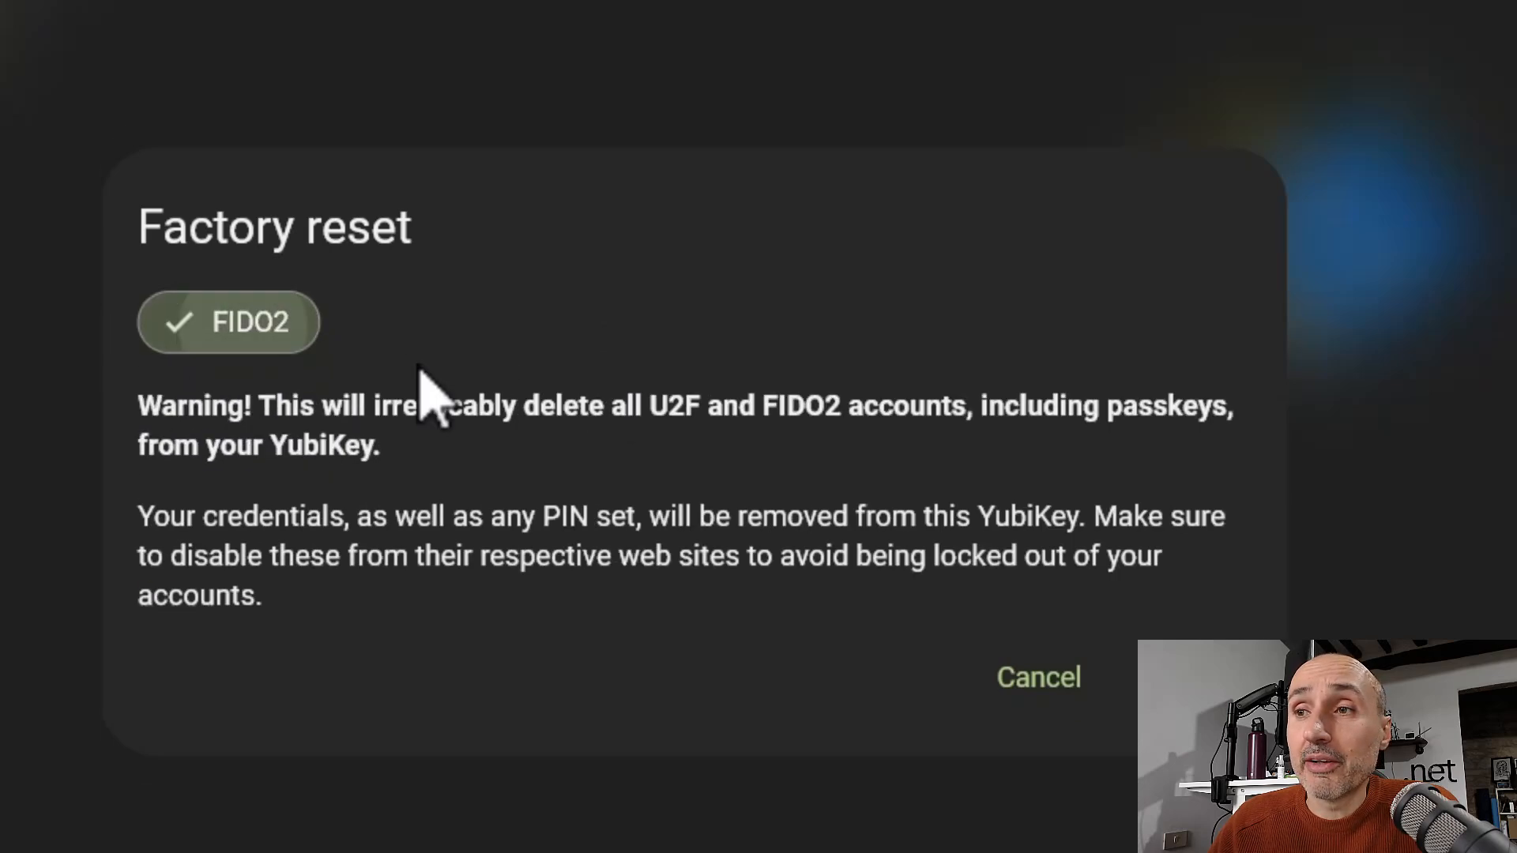
mouse_move(483, 527)
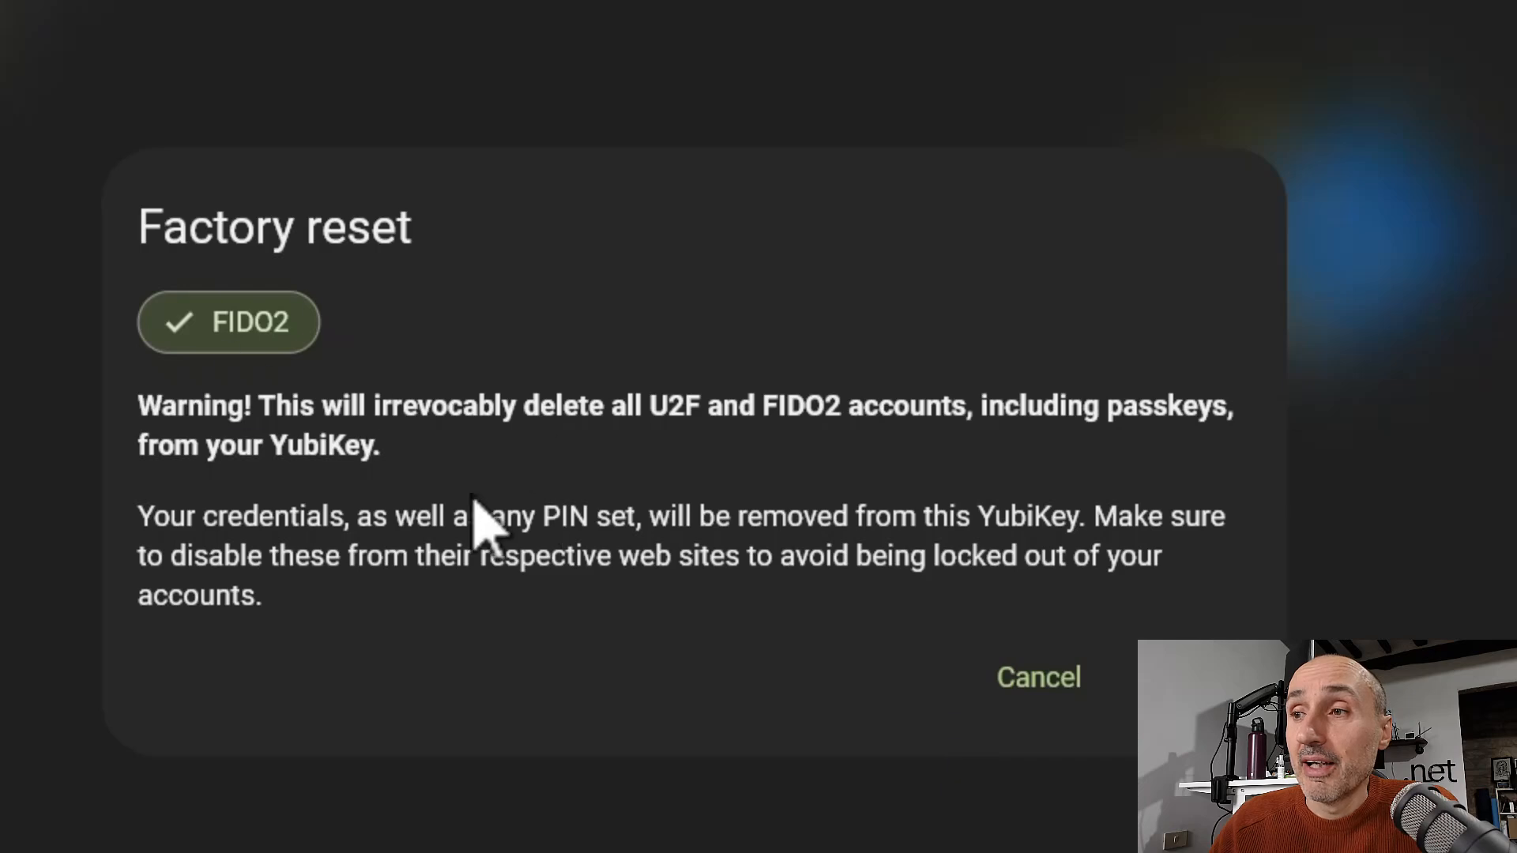
left_click(1037, 677)
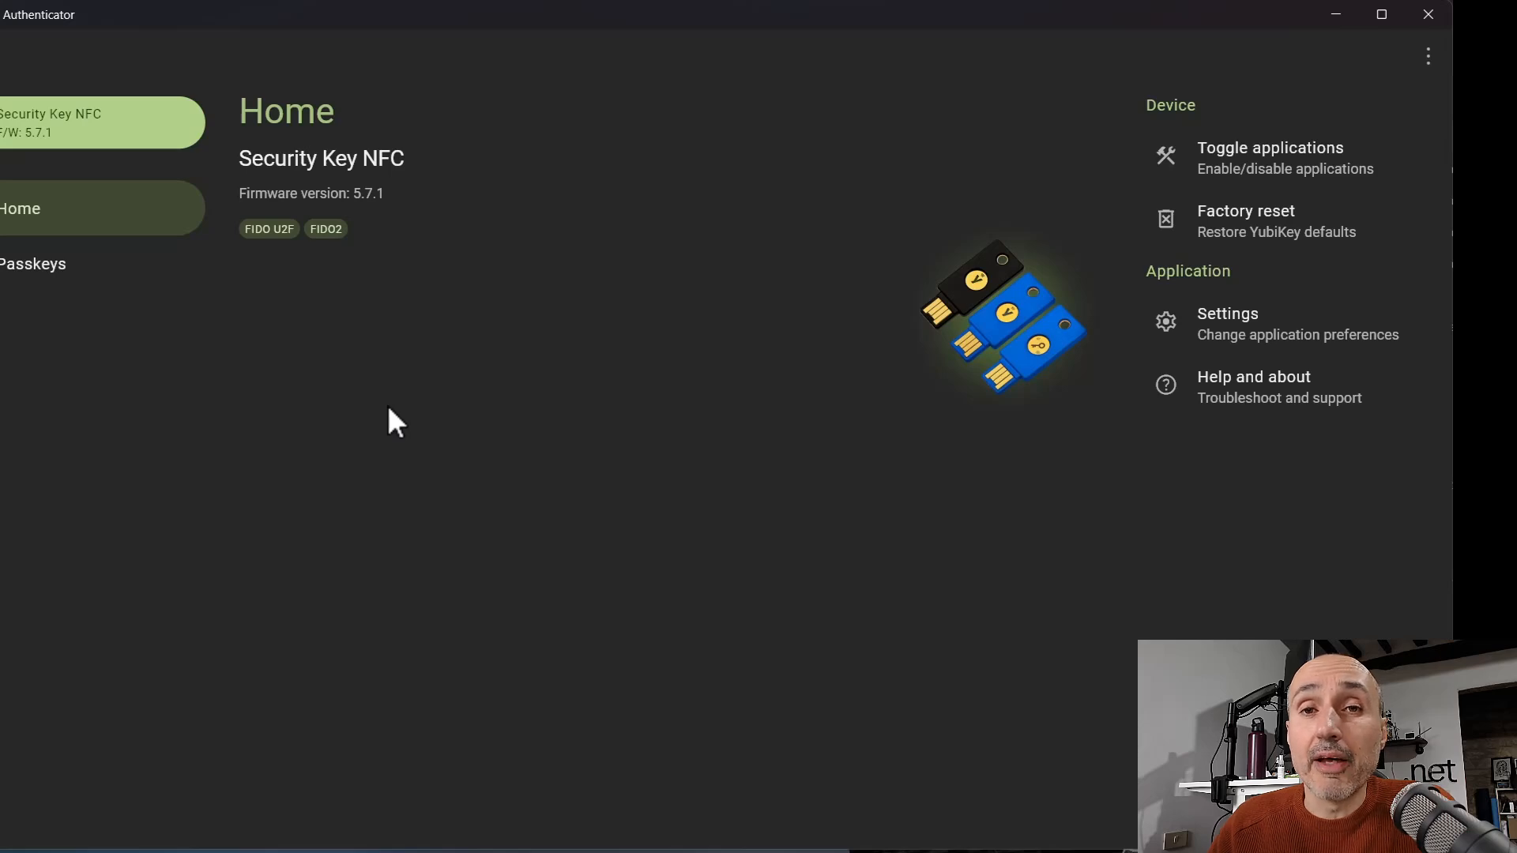
mouse_move(878, 777)
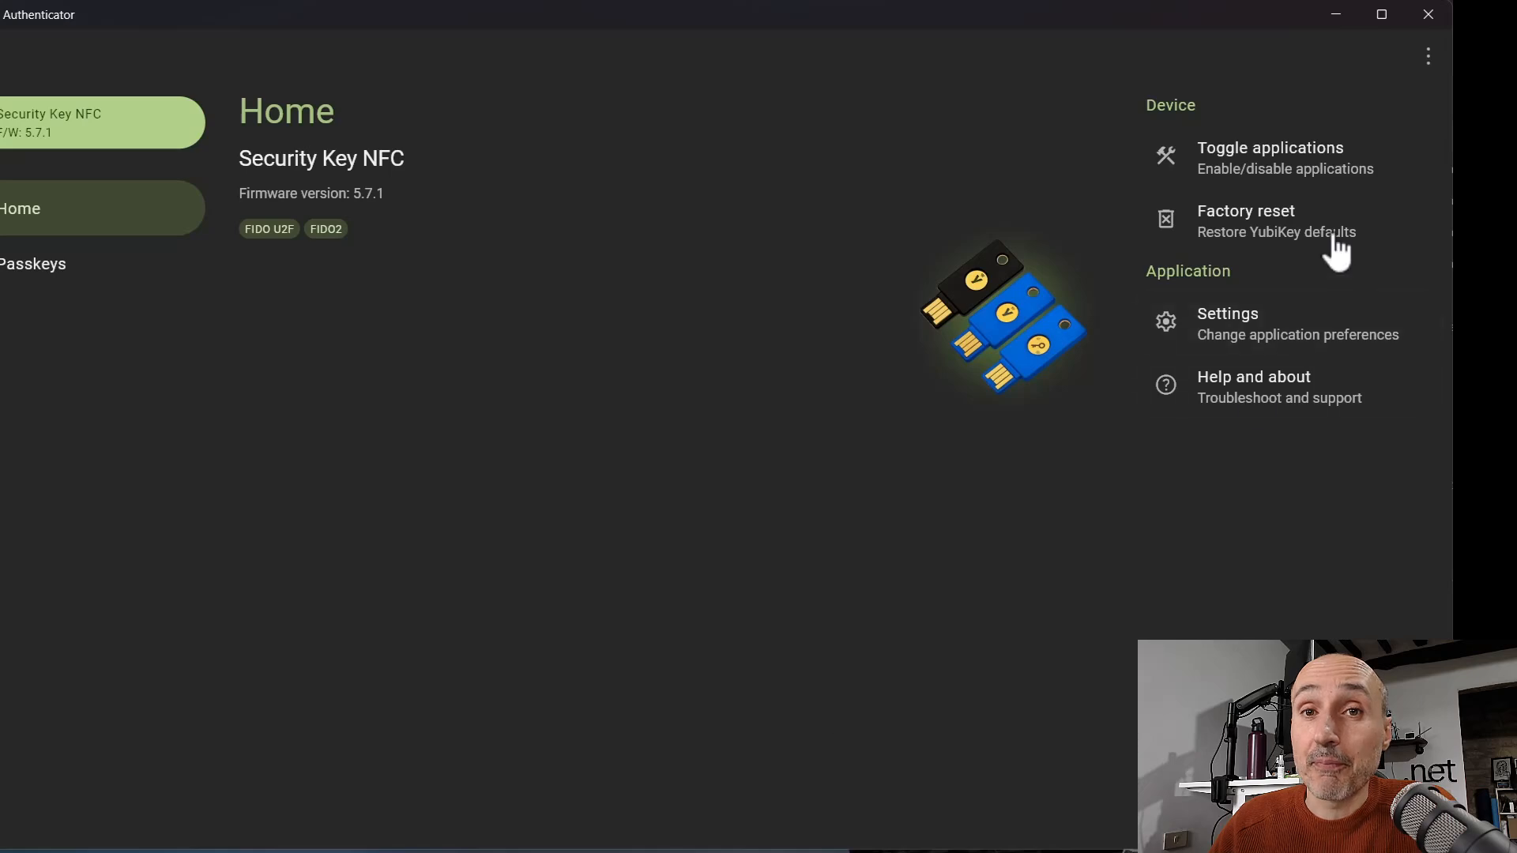
Step: Show the key's passkeys list: google.com and SSH, 2 of 100 slots
left_click(34, 263)
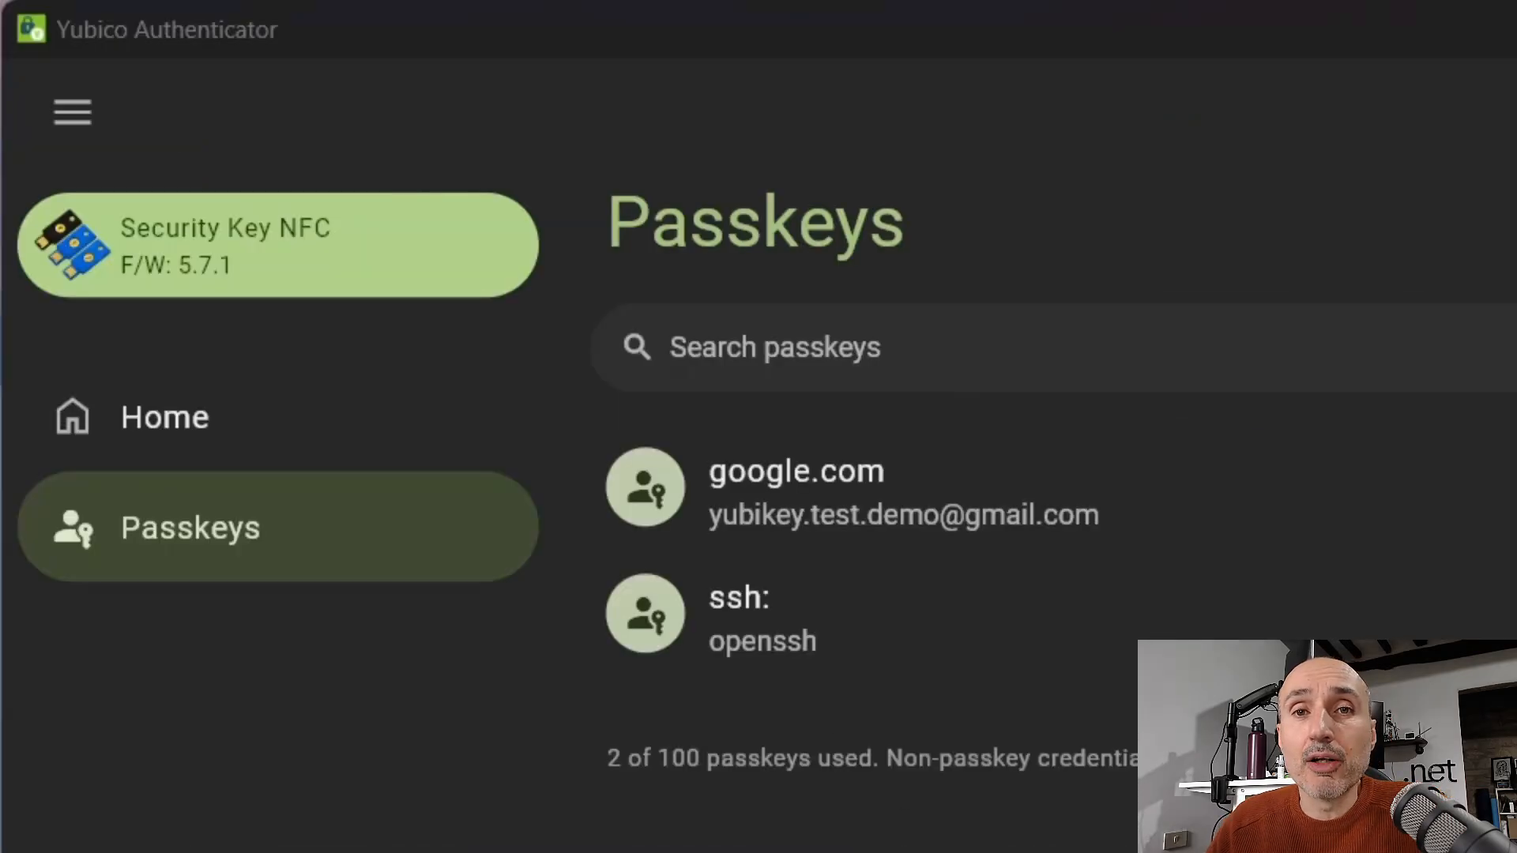
mouse_move(807, 615)
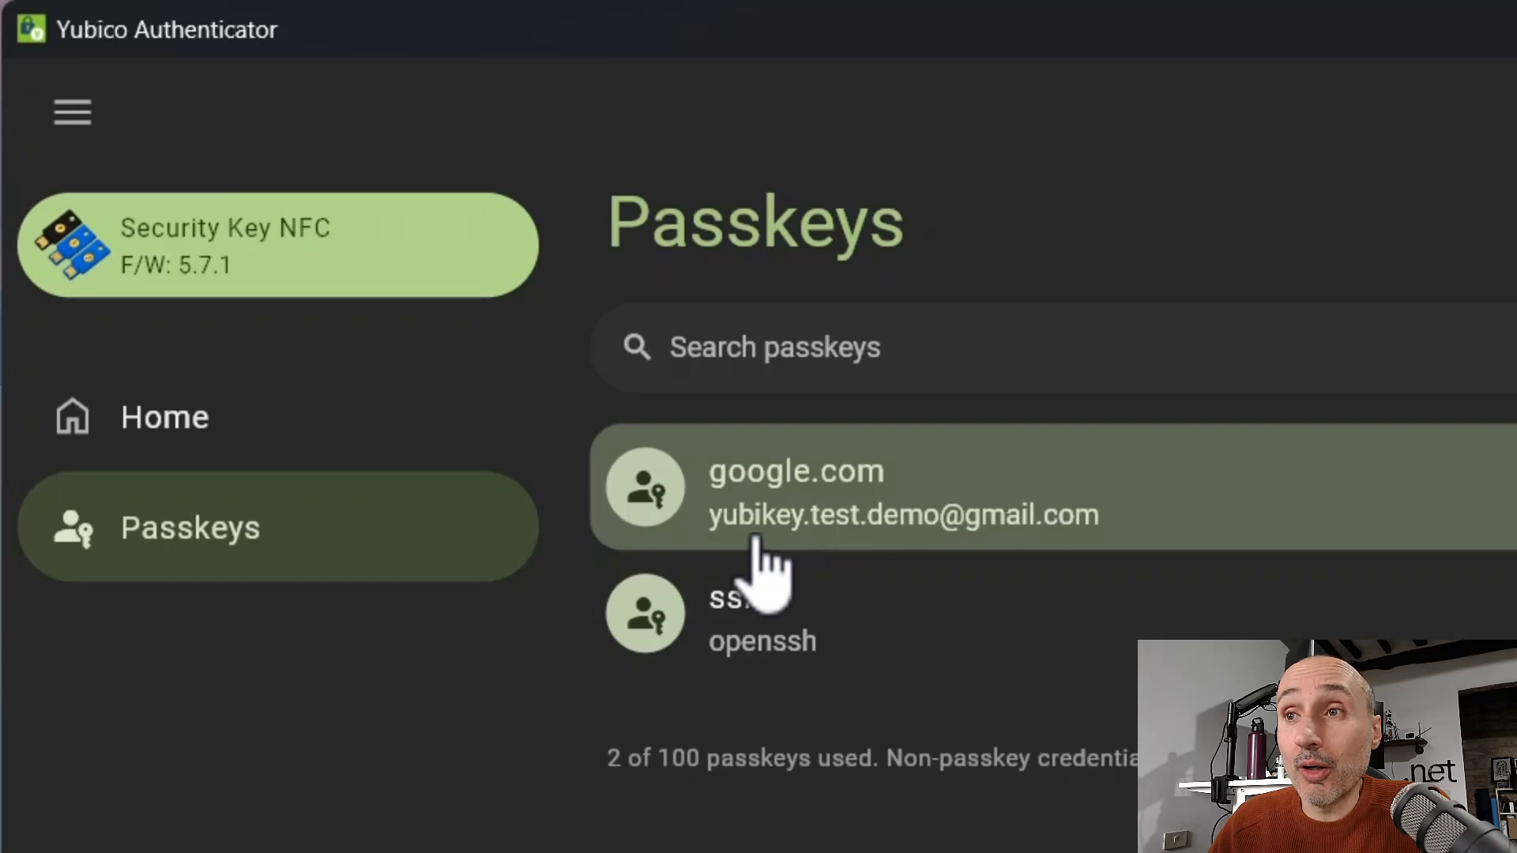
mouse_move(1122, 561)
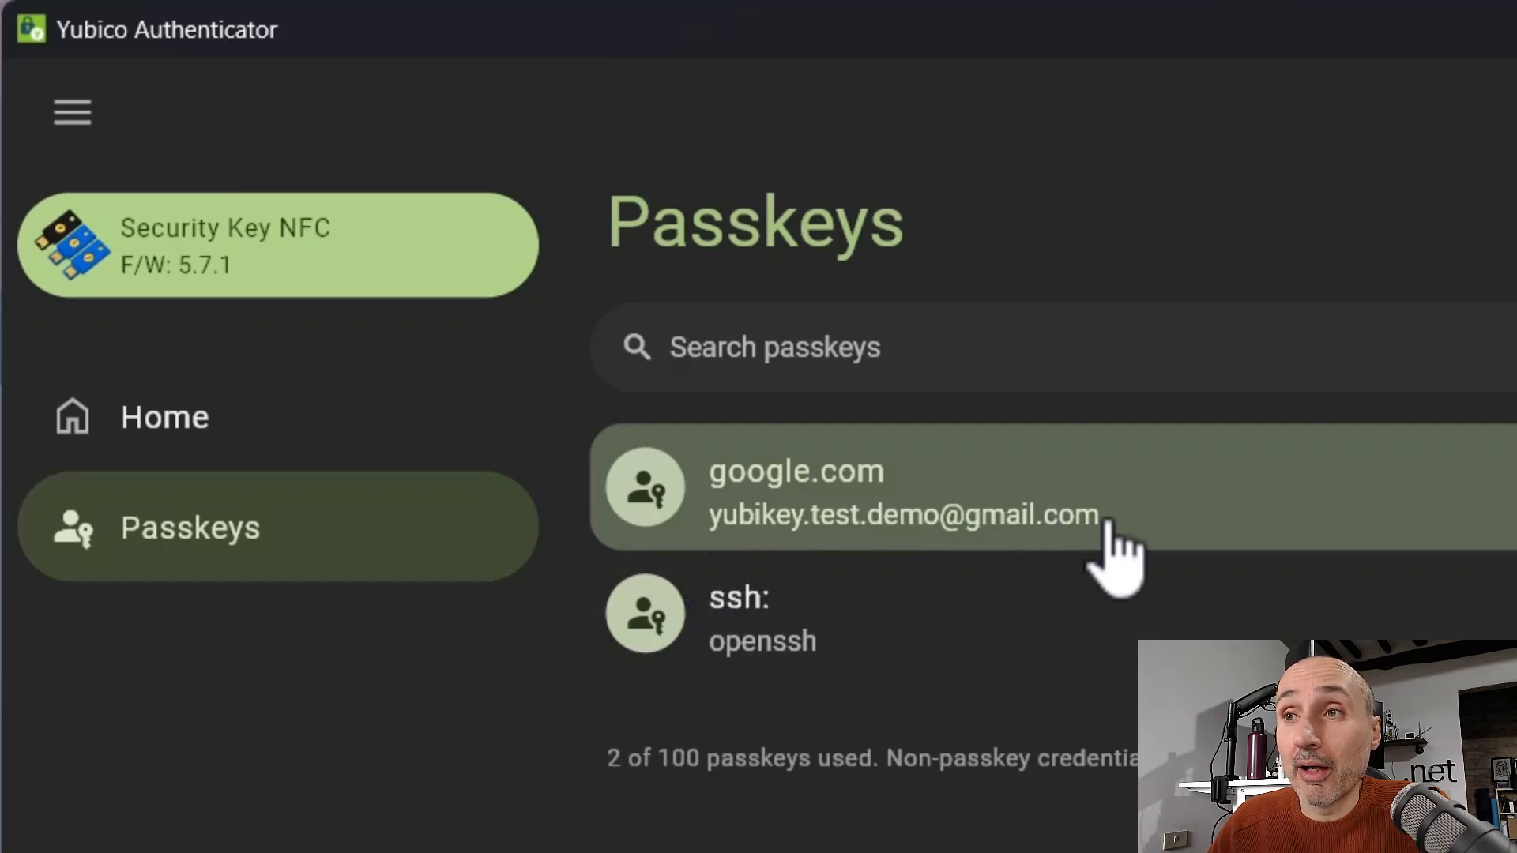
mouse_move(891, 619)
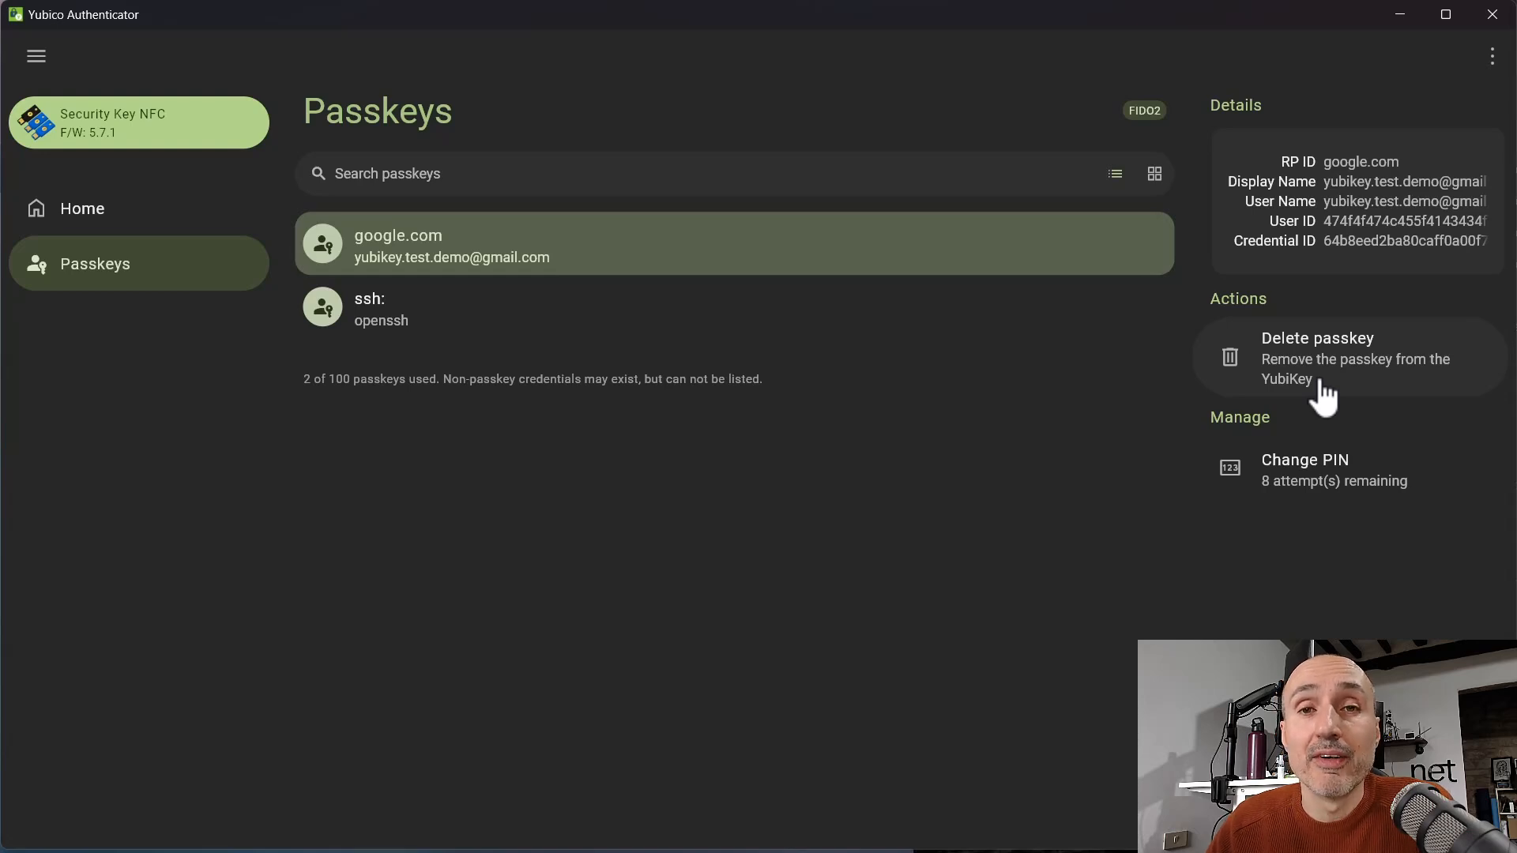
mouse_move(1253, 300)
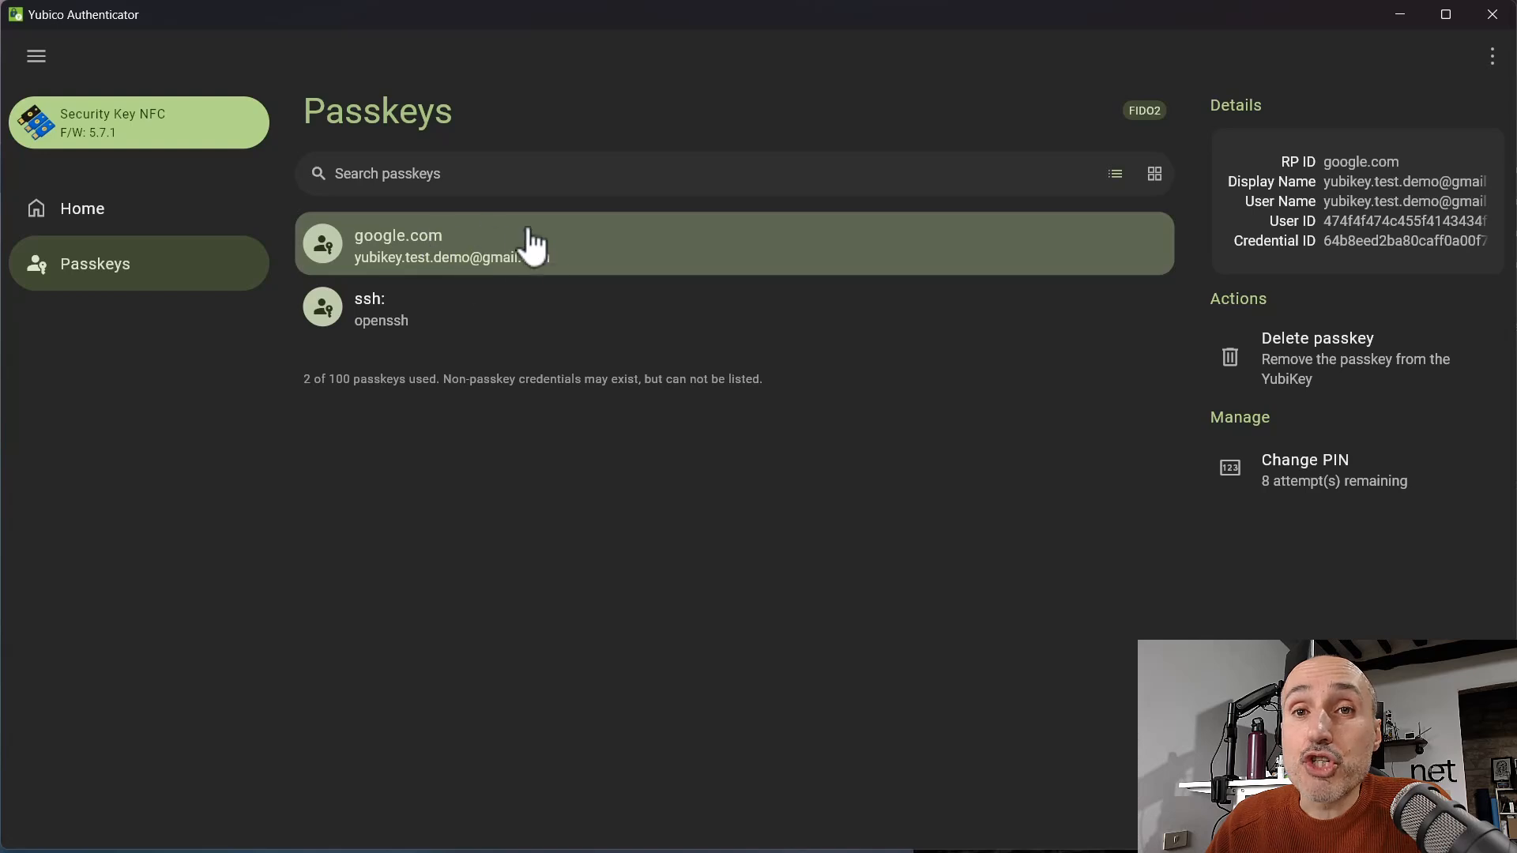
mouse_move(384, 344)
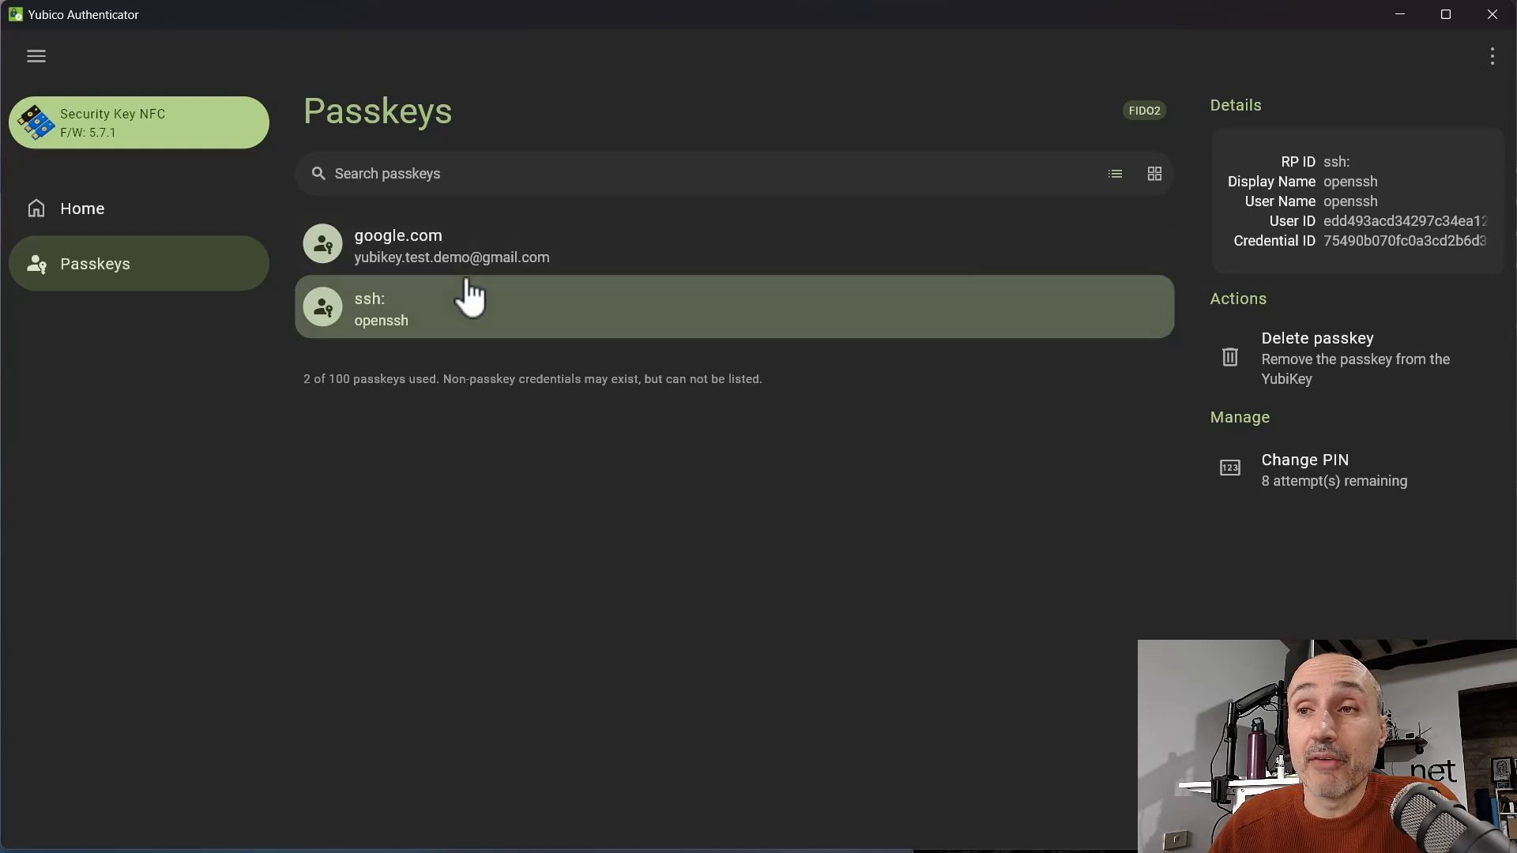
mouse_move(416, 319)
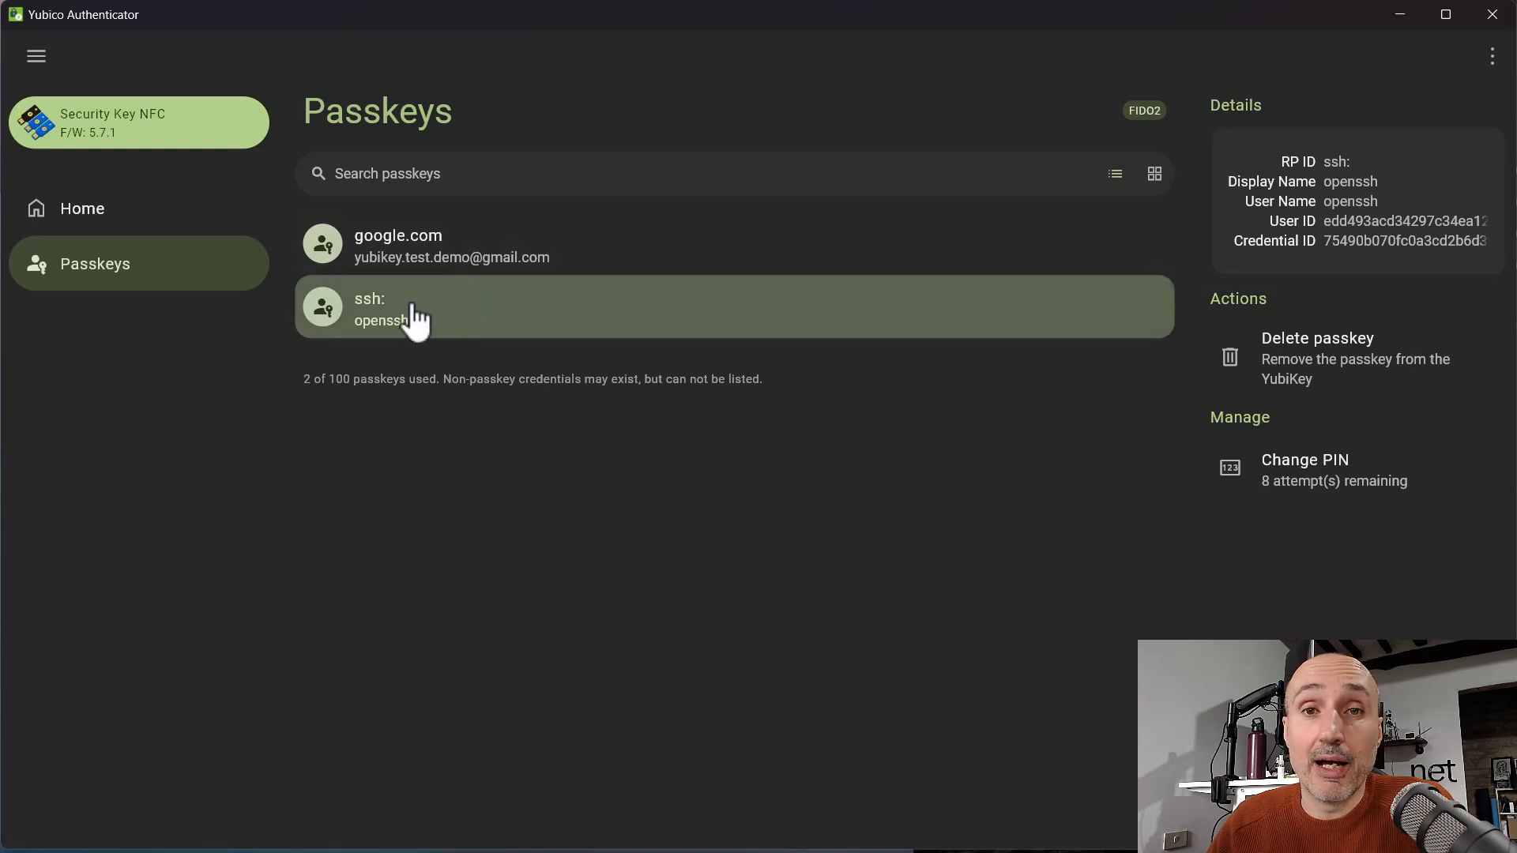
mouse_move(454, 322)
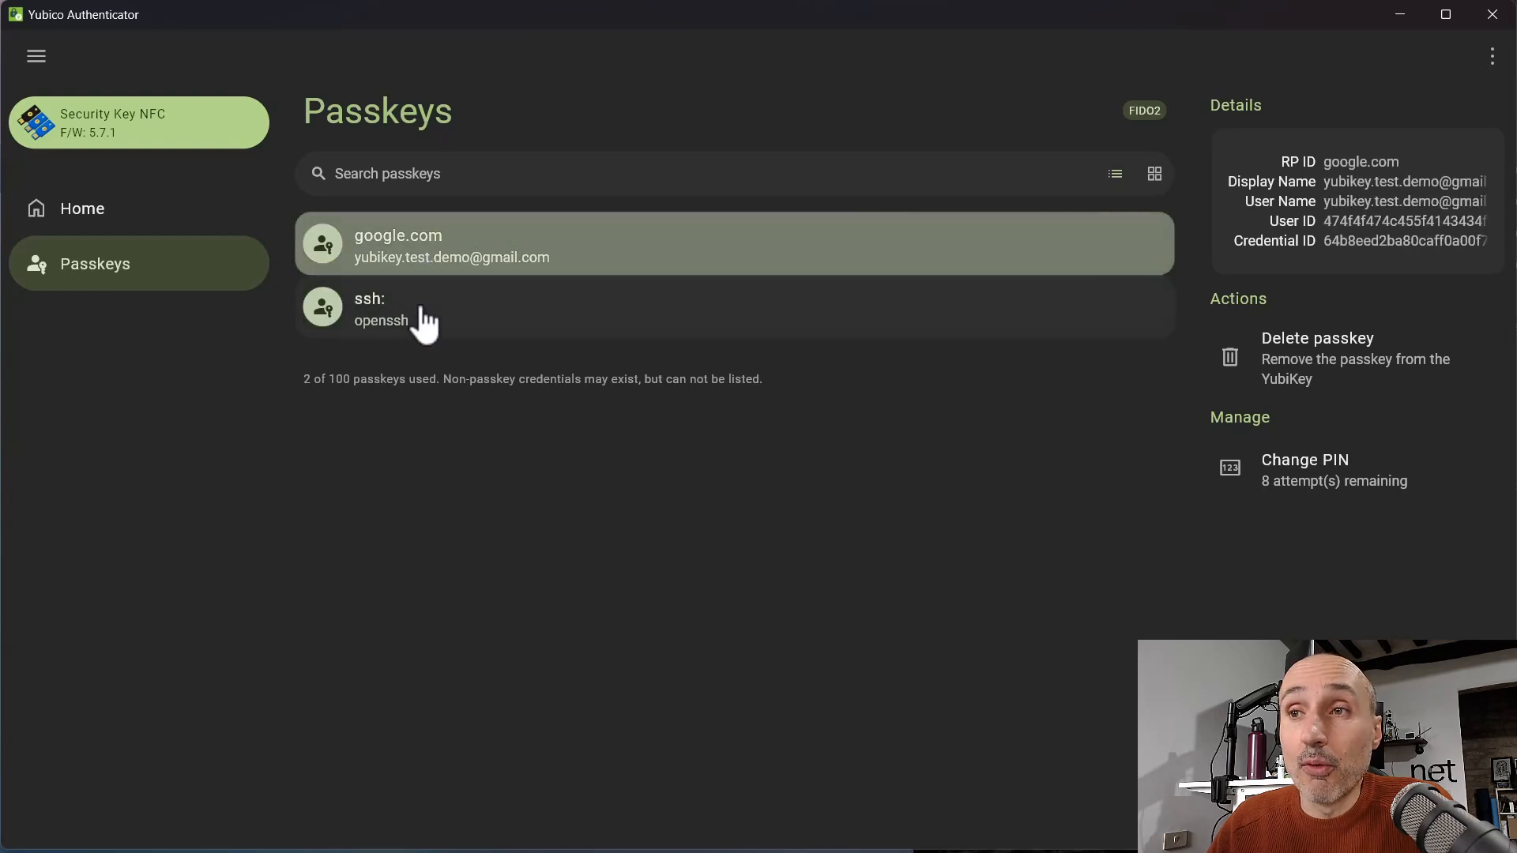
mouse_move(345, 429)
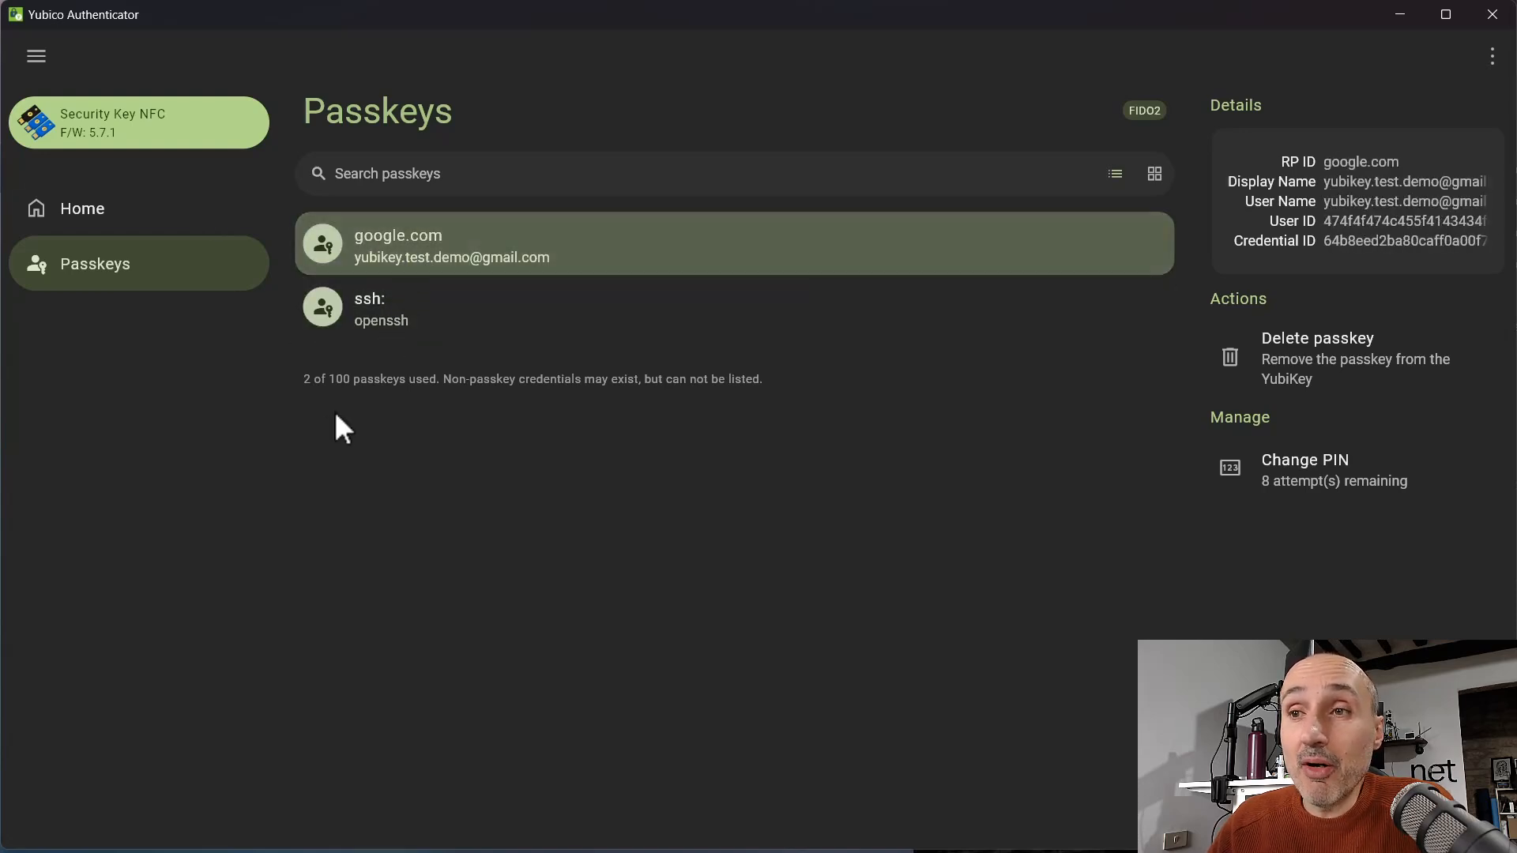
mouse_move(307, 396)
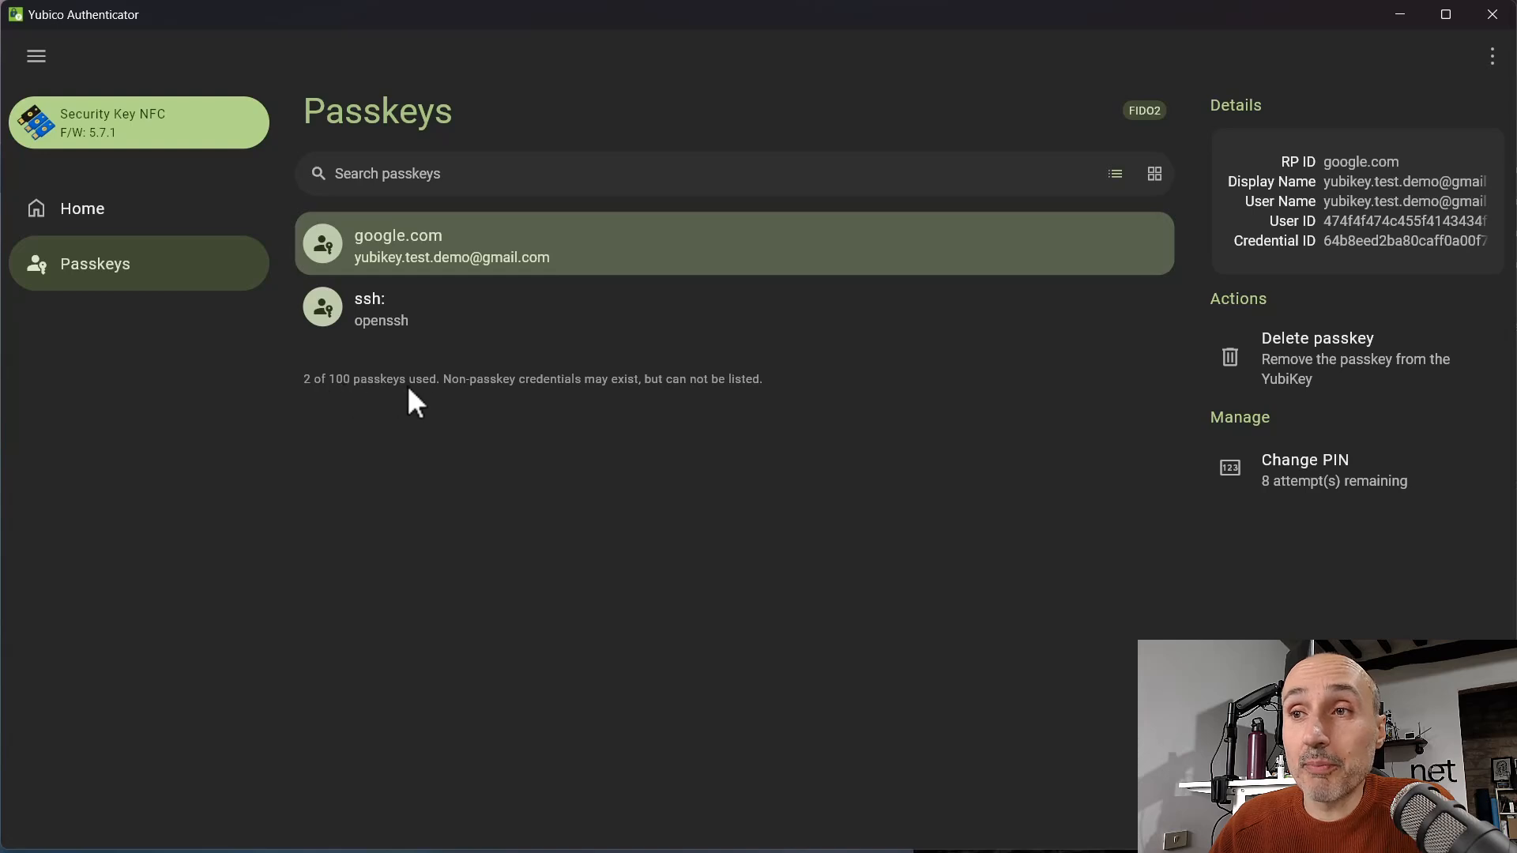
mouse_move(318, 392)
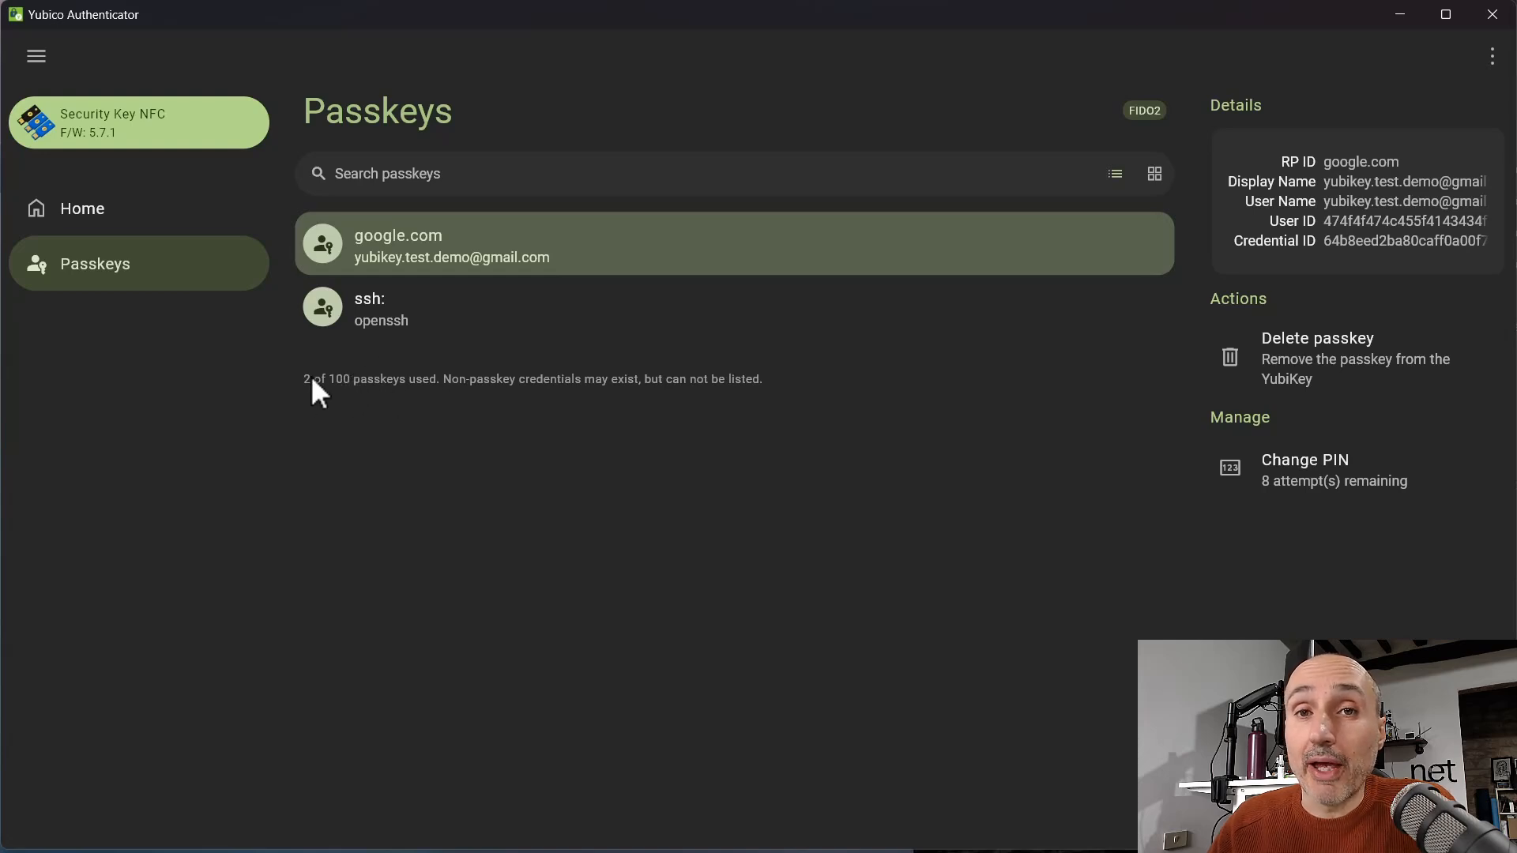
mouse_move(327, 411)
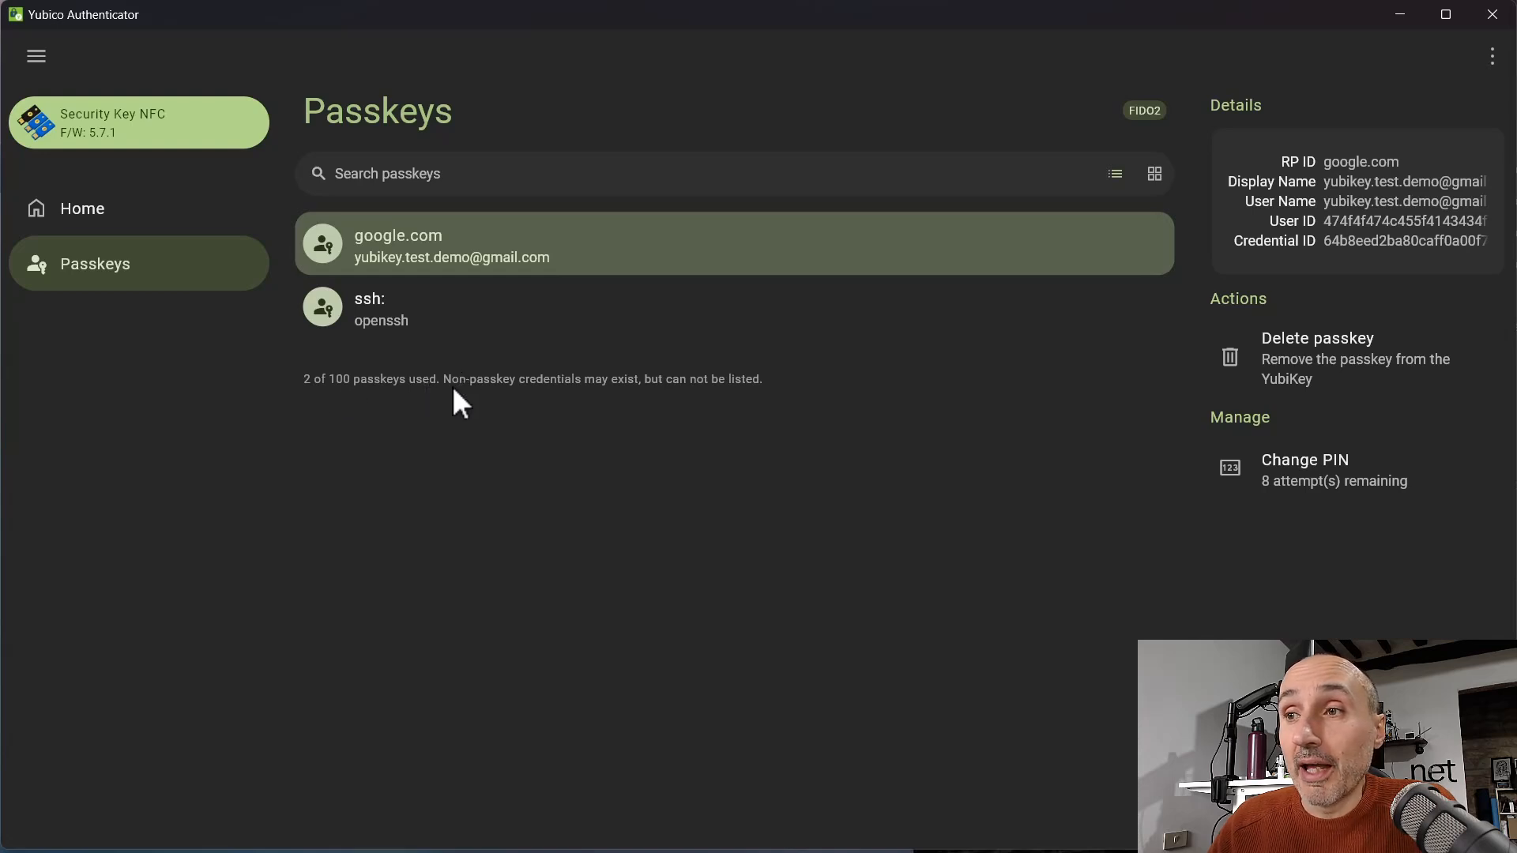
mouse_move(617, 395)
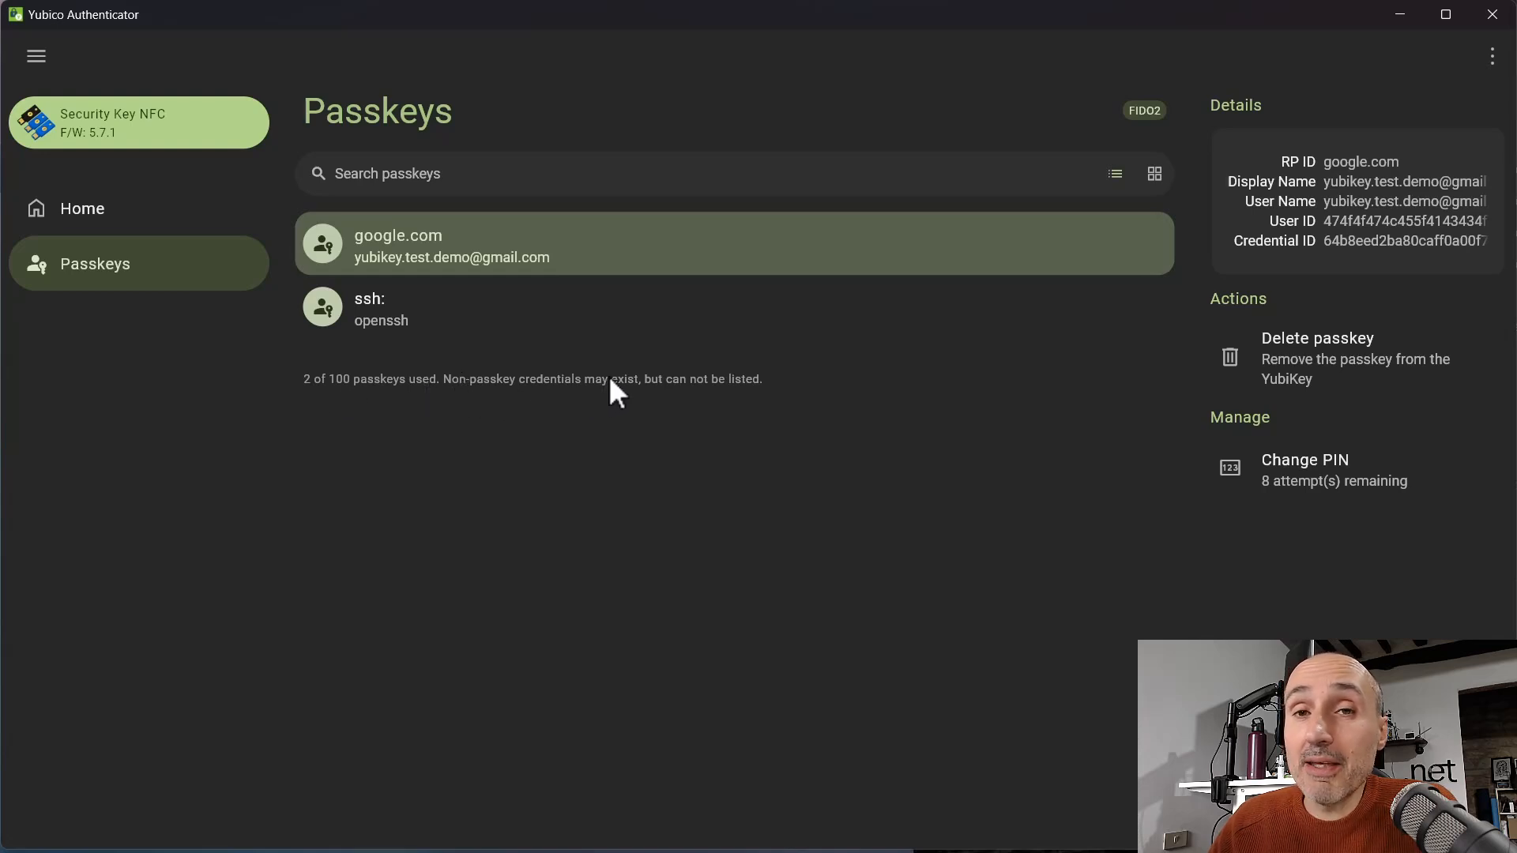
mouse_move(559, 394)
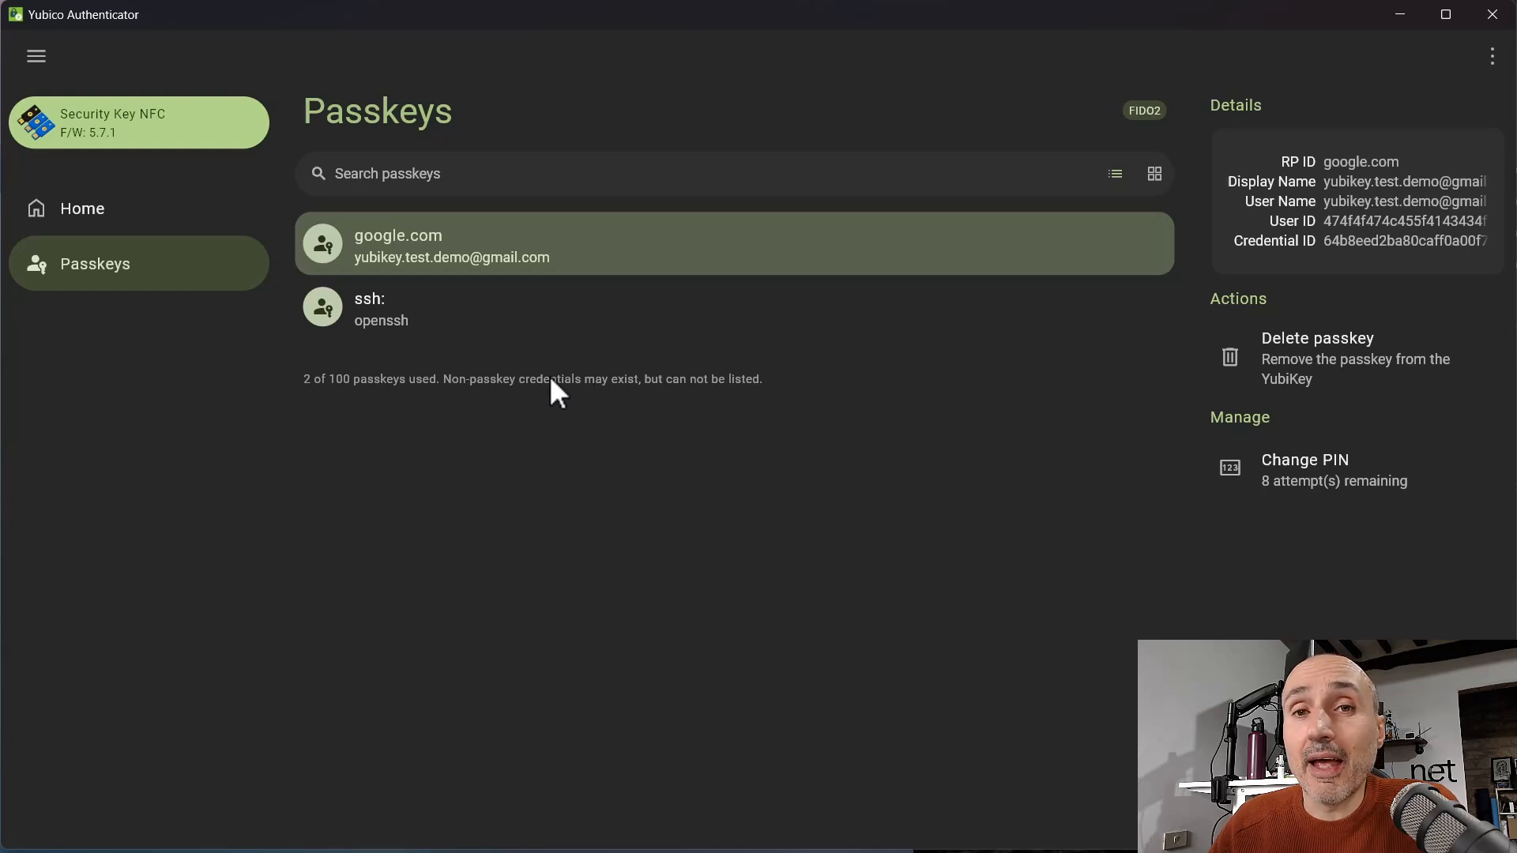
mouse_move(462, 337)
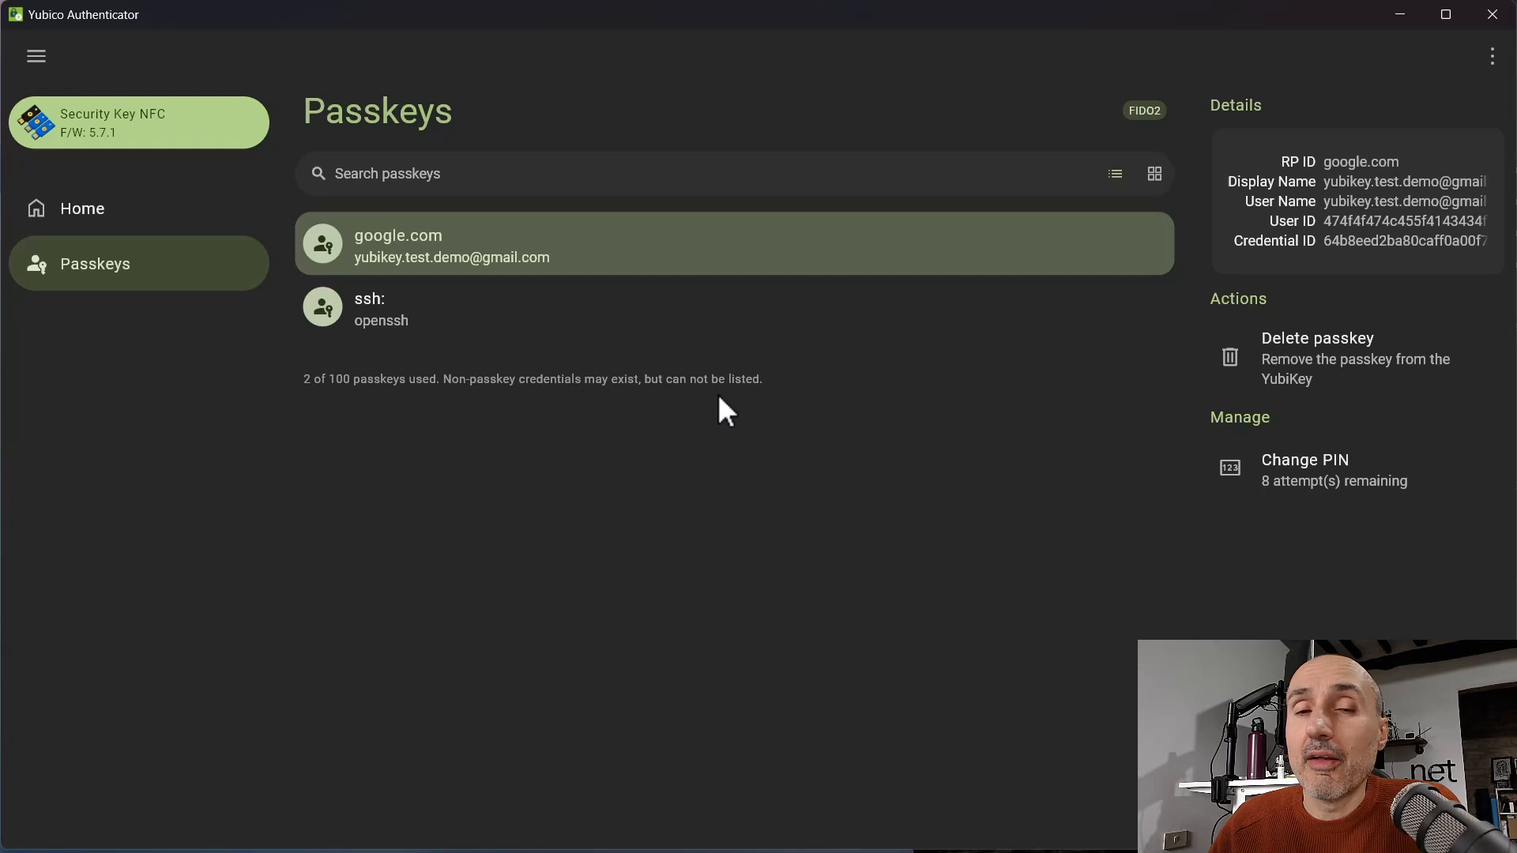
mouse_move(718, 405)
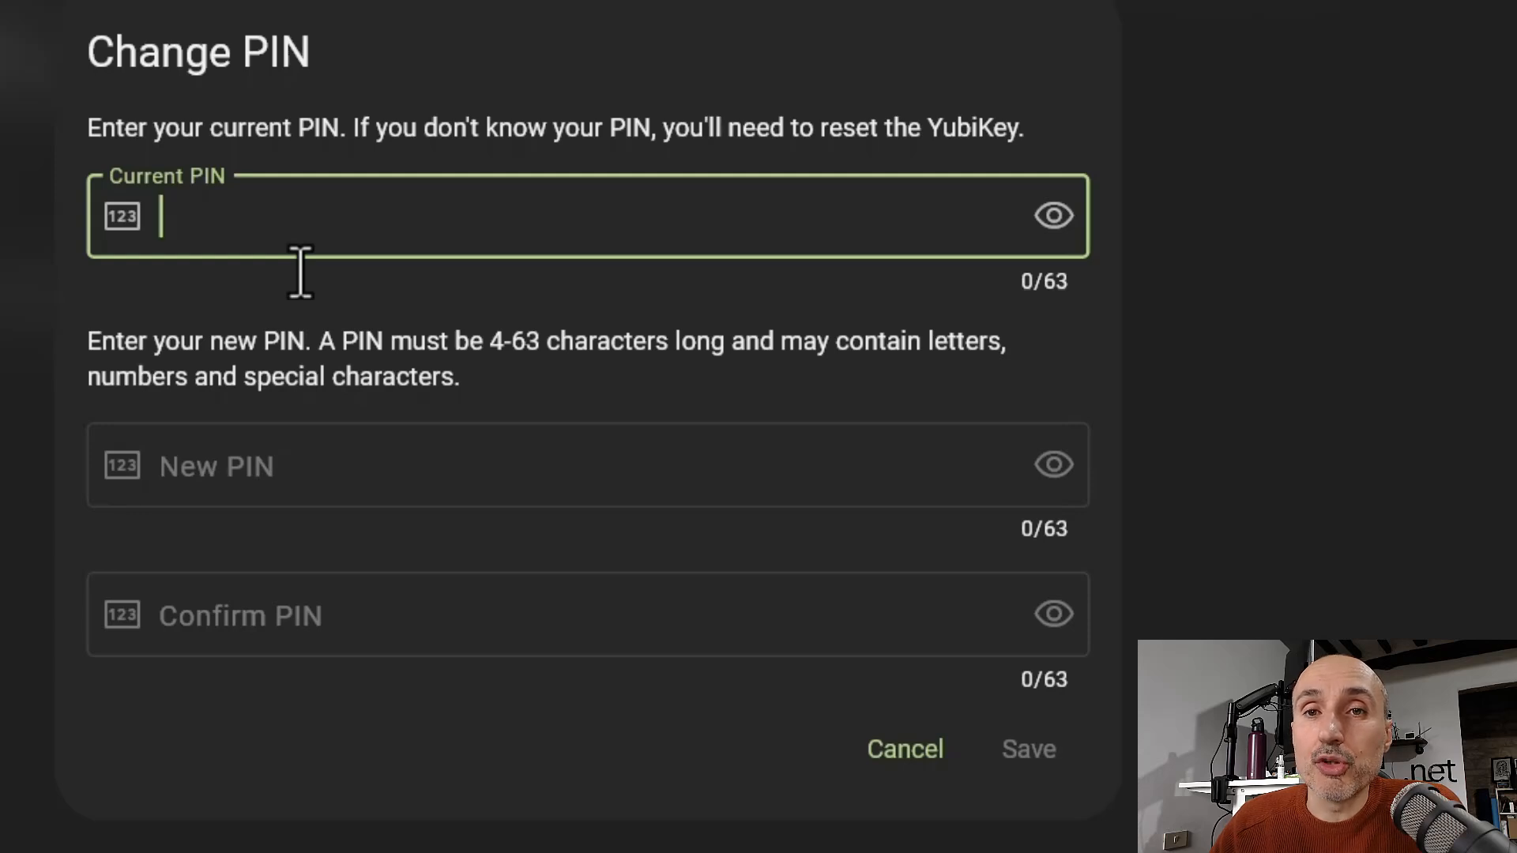
mouse_move(249, 145)
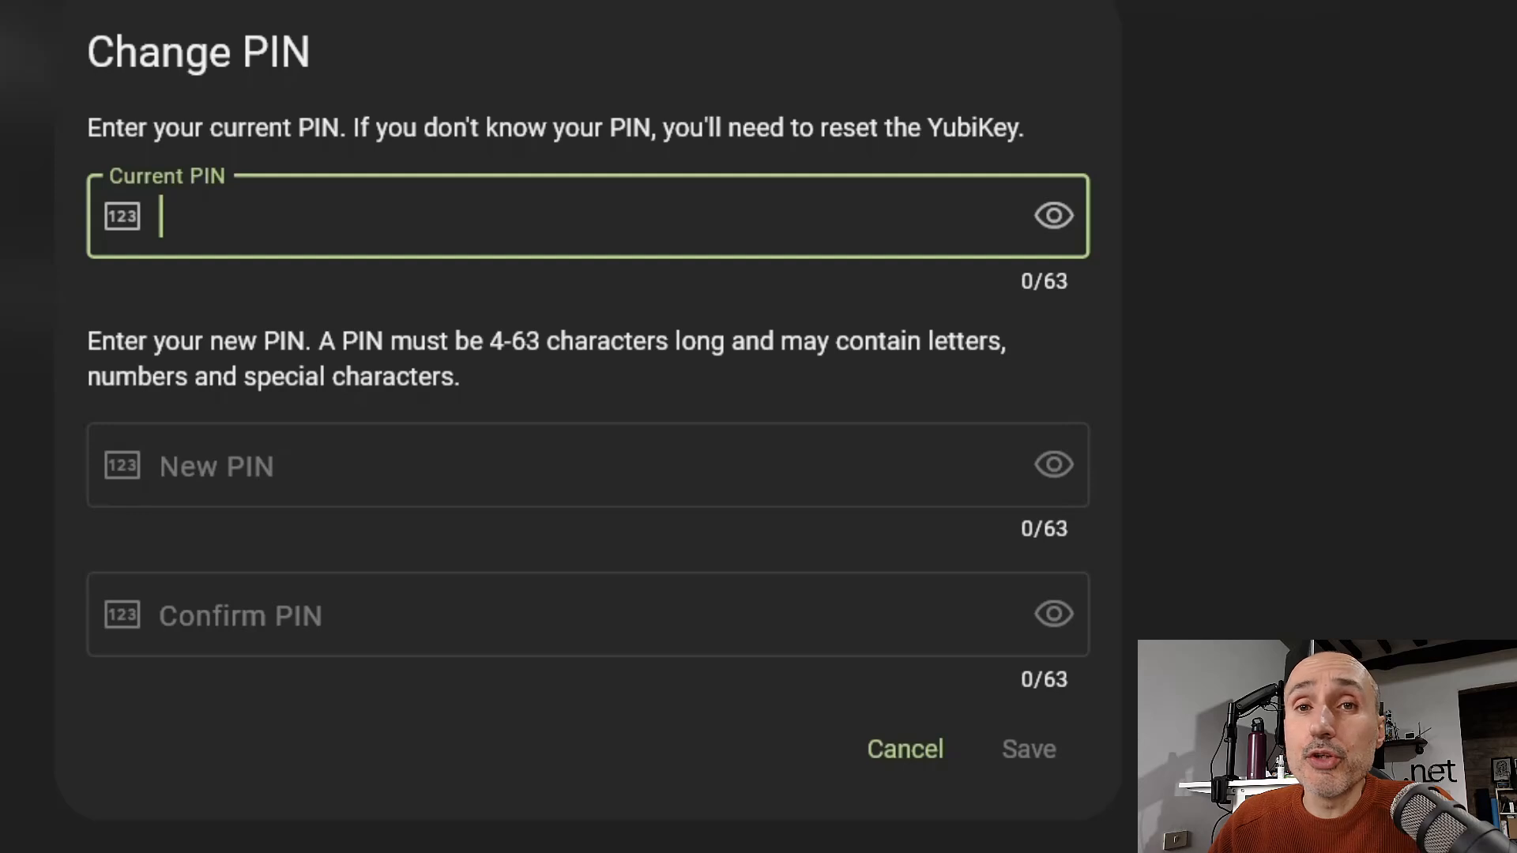
mouse_move(120, 416)
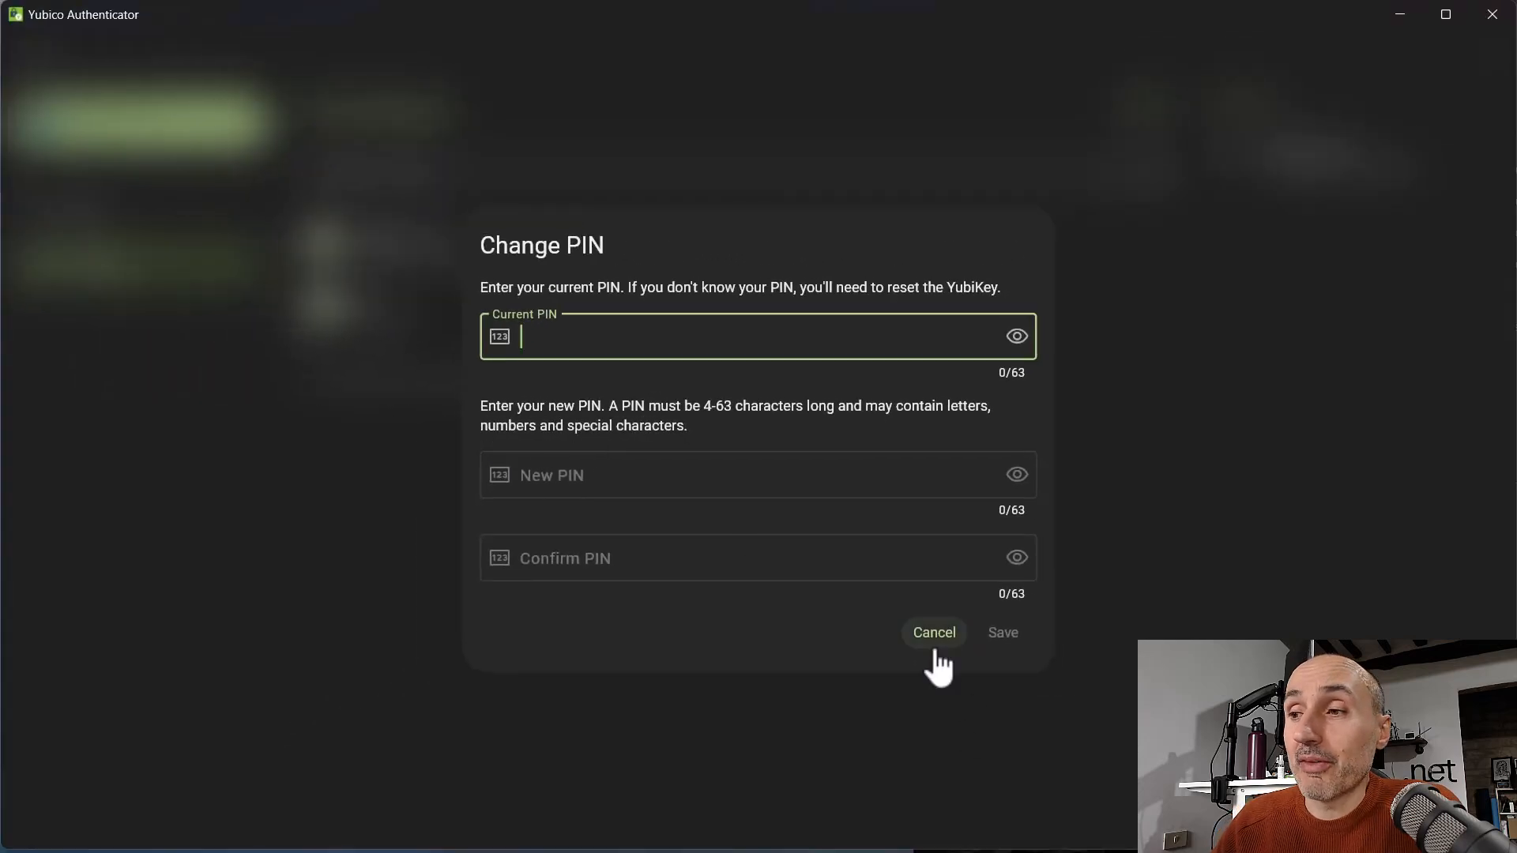
Step: Cancel the Change PIN dialog, keeping the PIN unchanged with 8 attempts remaining
left_click(932, 632)
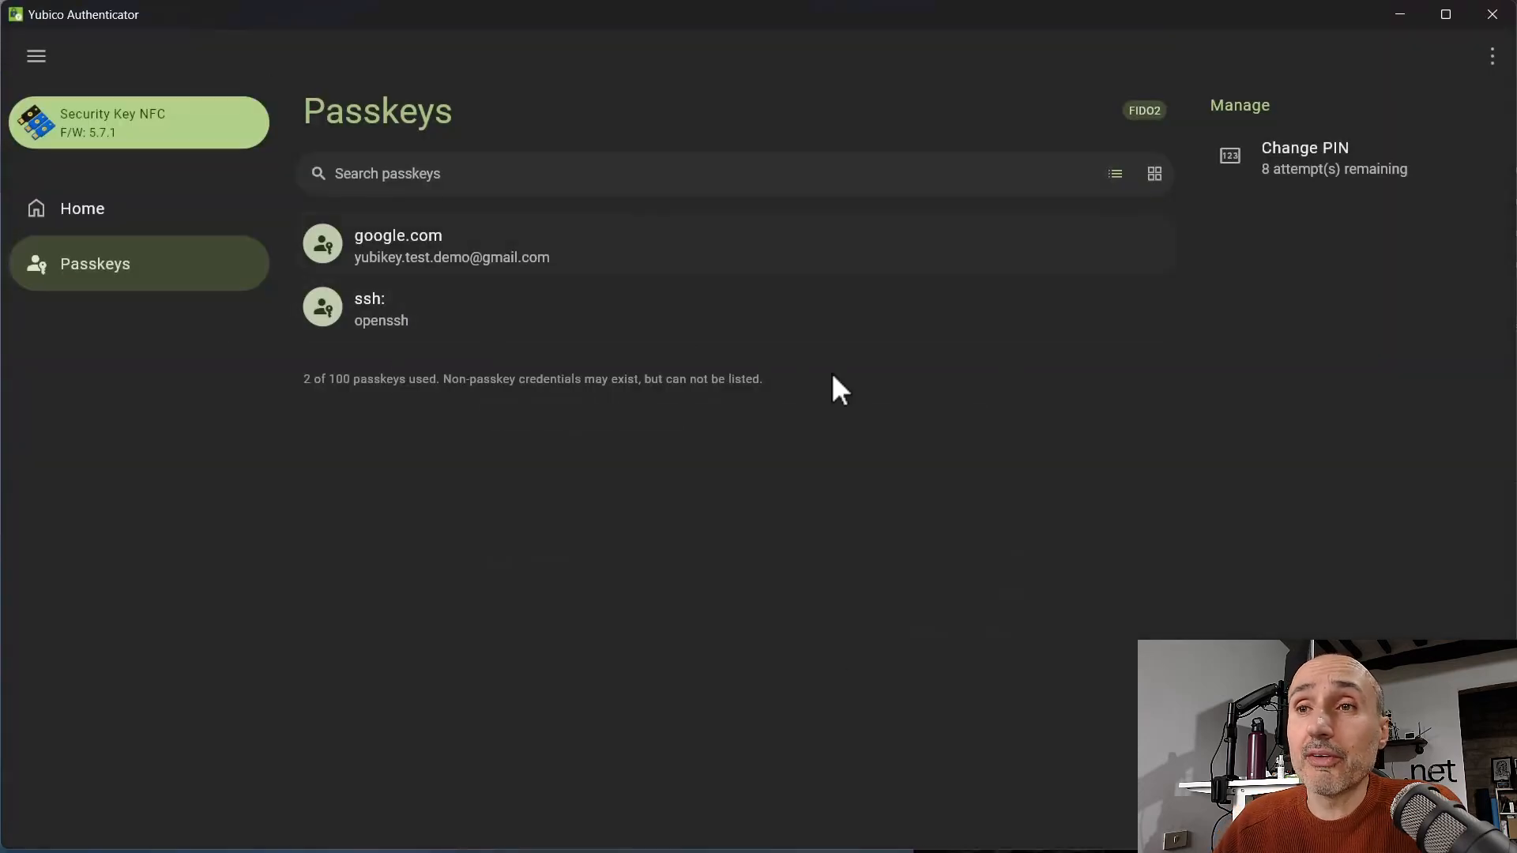
mouse_move(250, 368)
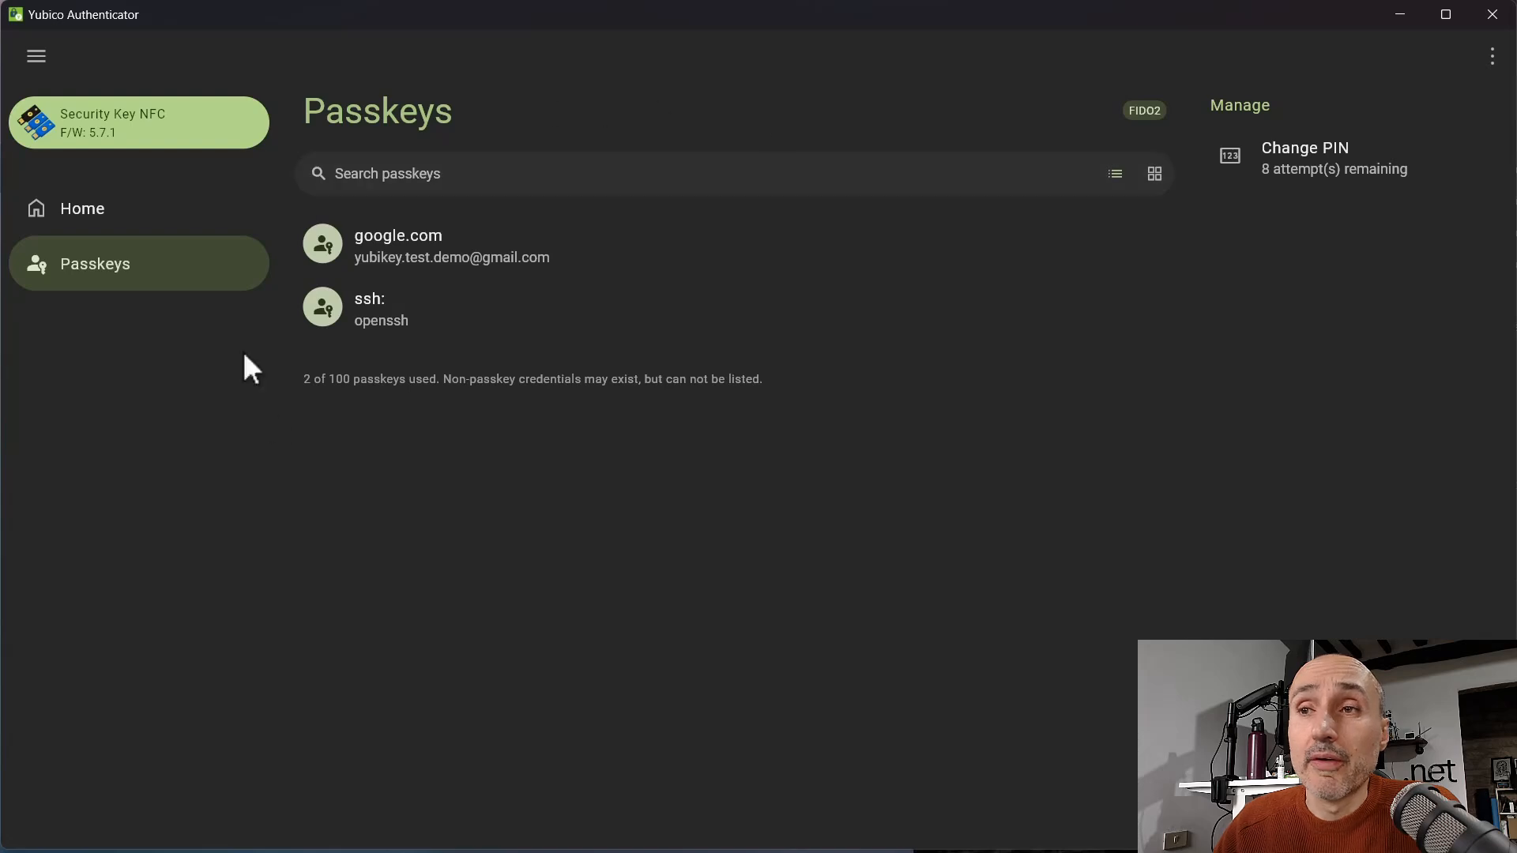